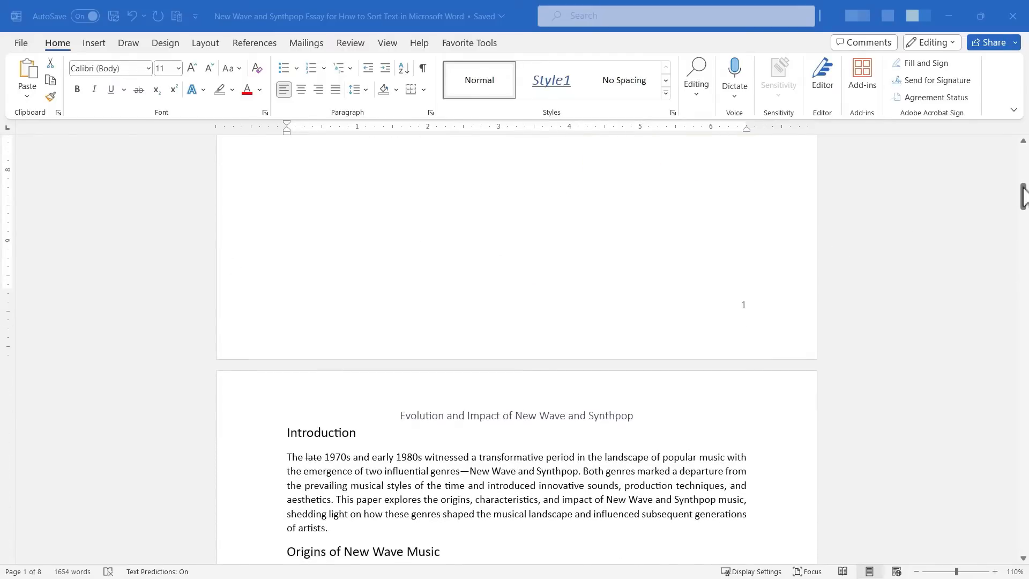
Scroll through the band names, selecting Alphaville, down to the end of the list.
scroll("down", 3)
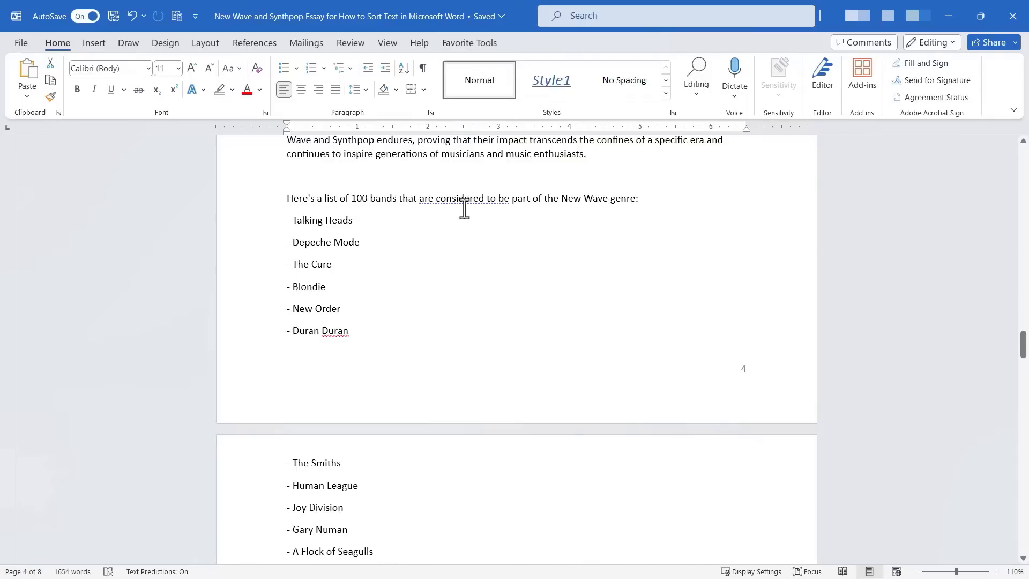
mouse_move(646, 208)
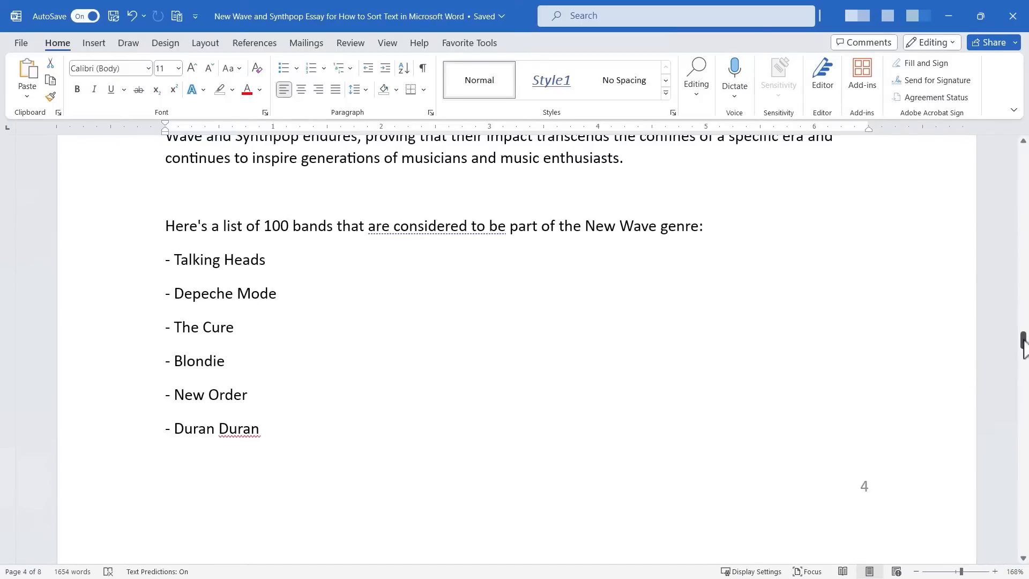
scroll("down", 3)
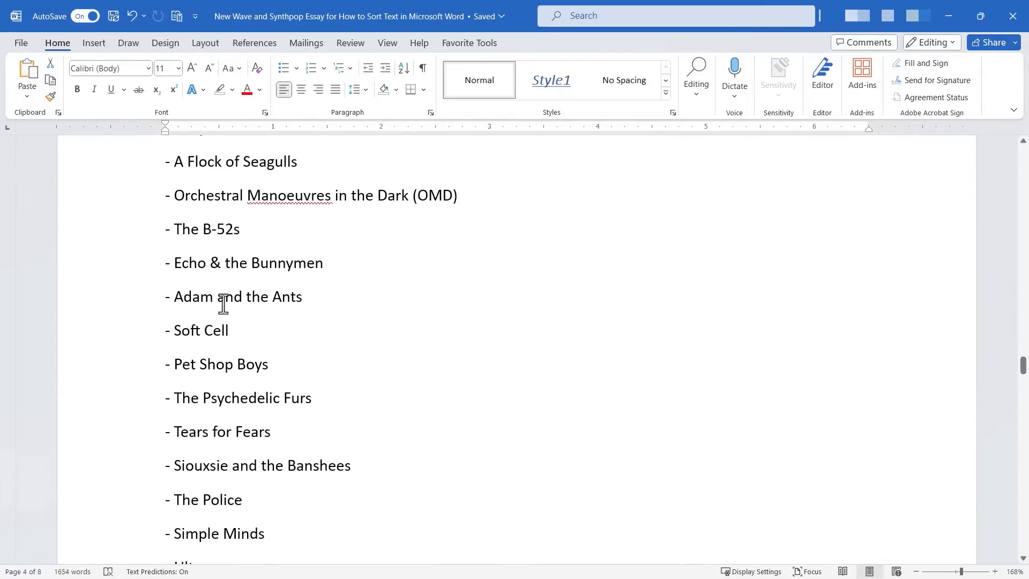
mouse_move(927, 344)
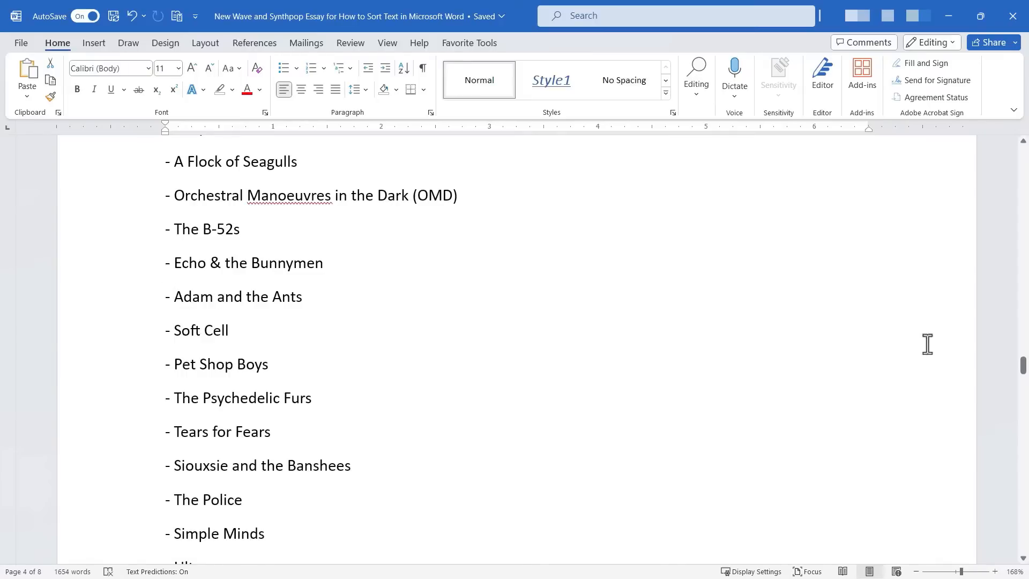
mouse_move(263, 321)
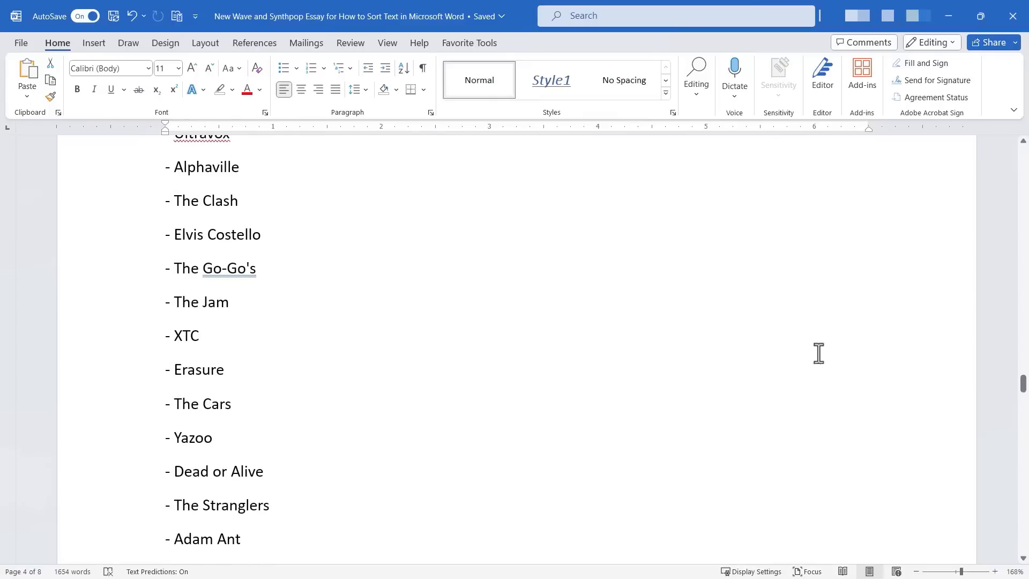
double_click(205, 166)
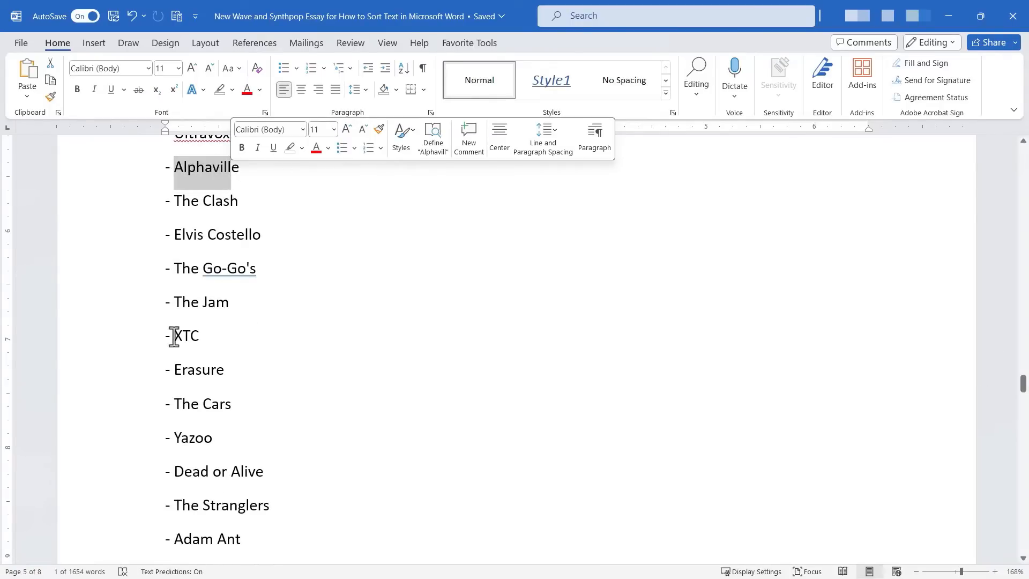
mouse_move(207, 399)
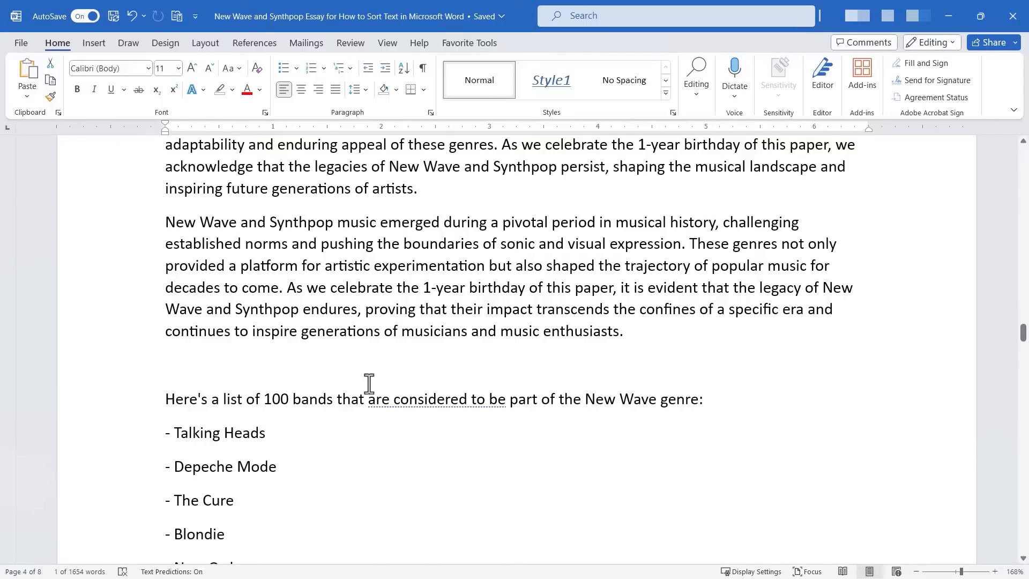
mouse_move(385, 371)
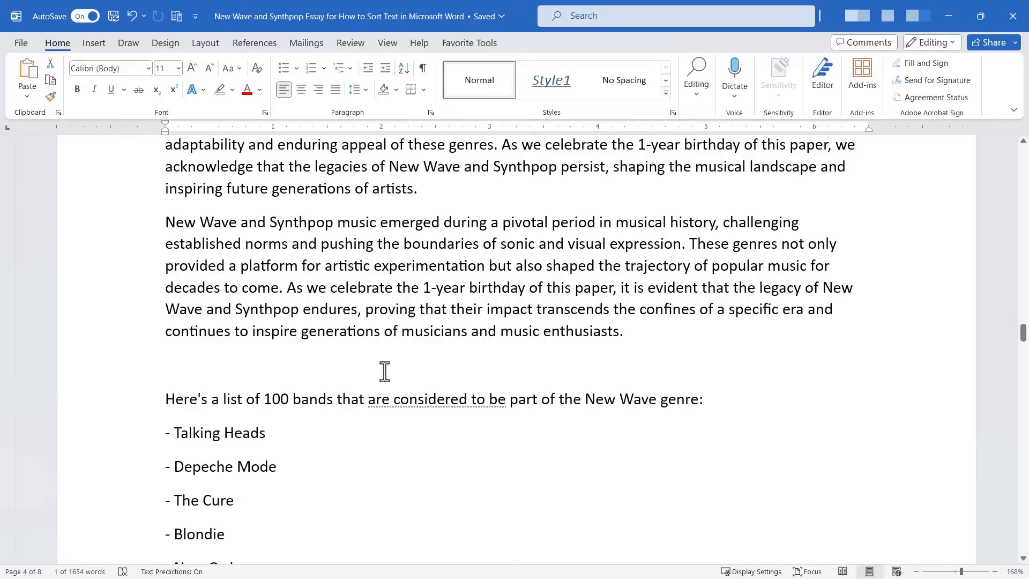
scroll("down", 3)
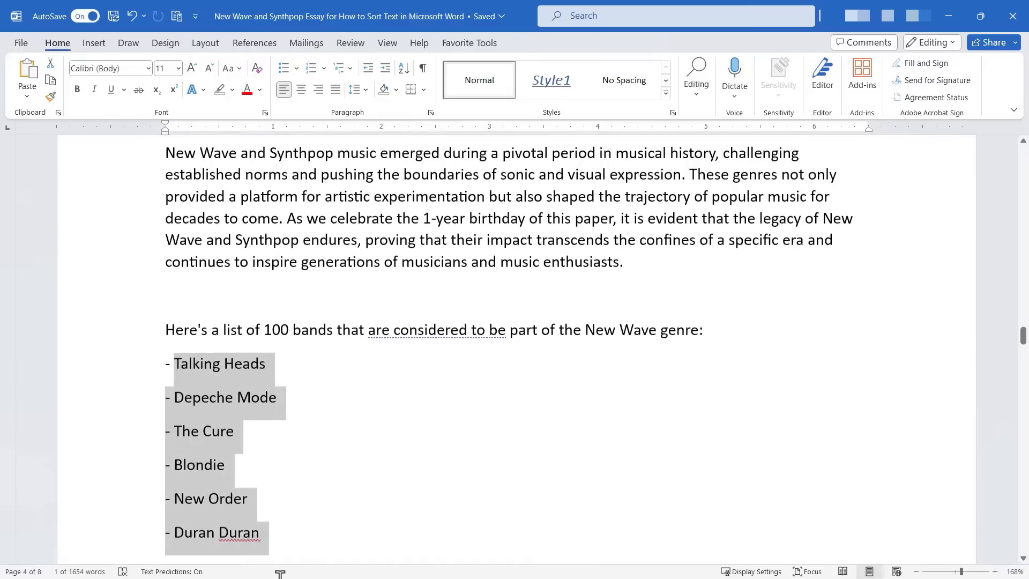
scroll("down", 3)
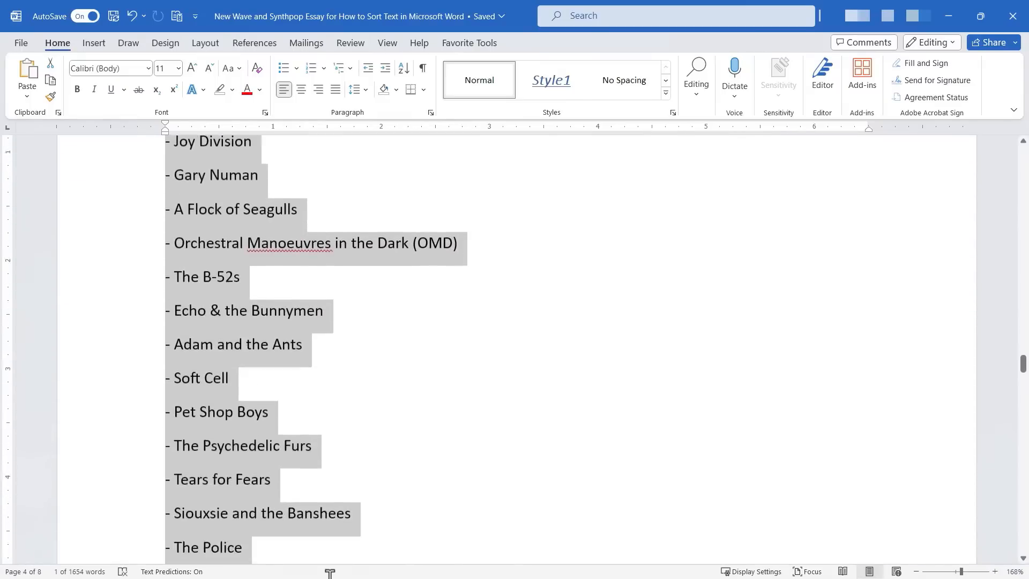
scroll("down", 3)
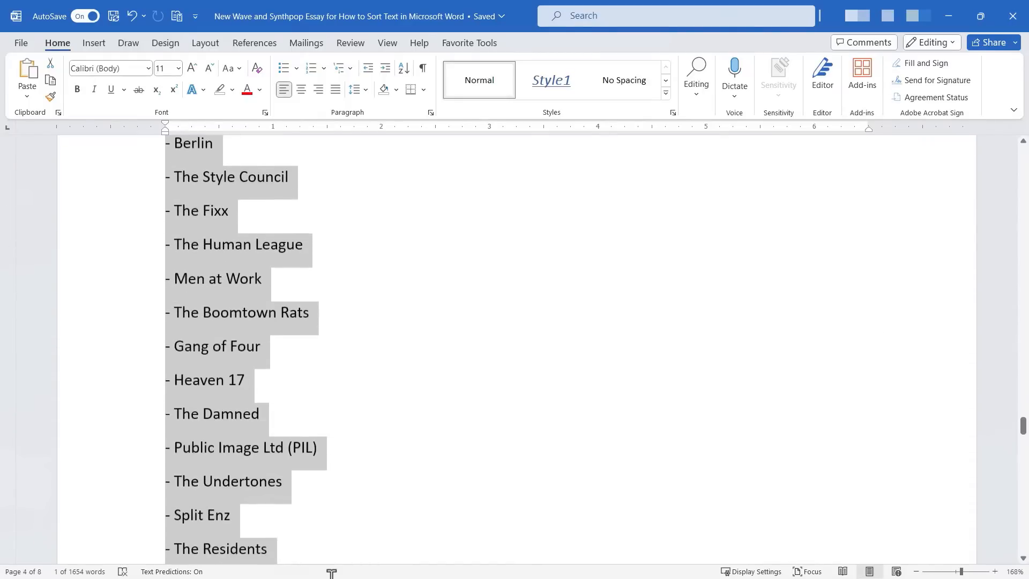
scroll("down", 3)
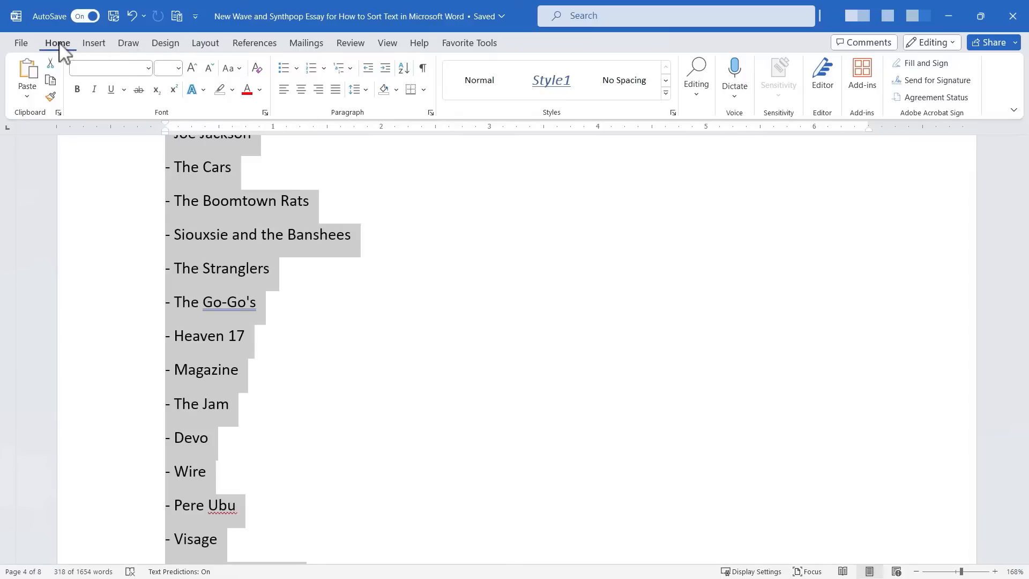
mouse_move(261, 117)
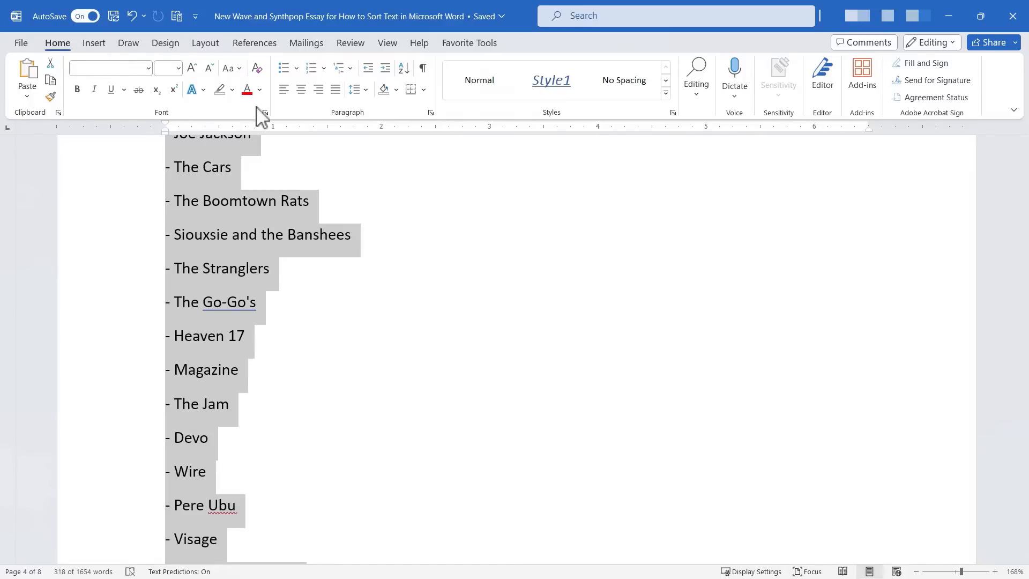
mouse_move(395, 111)
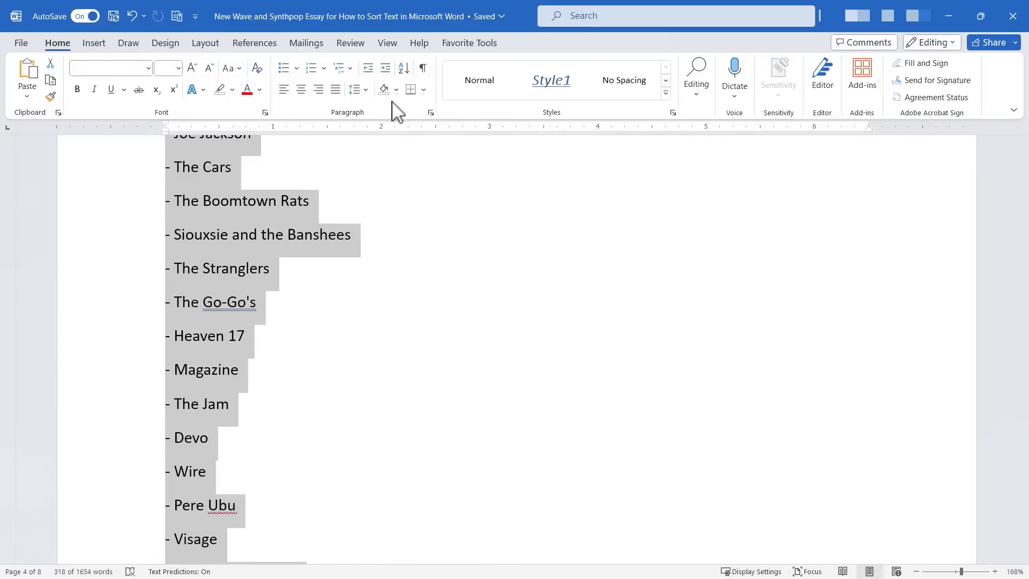
mouse_move(401, 68)
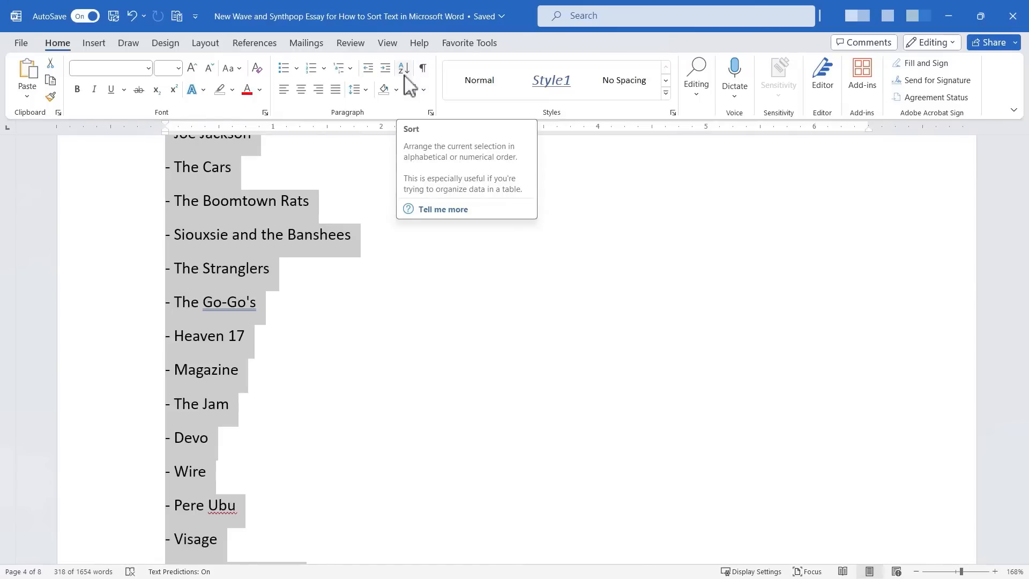
mouse_move(438, 161)
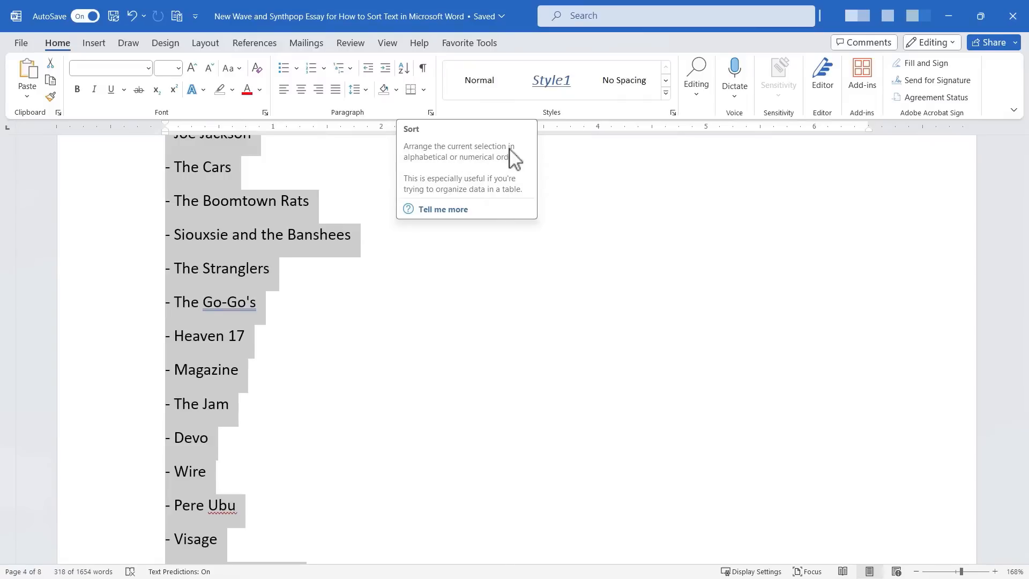
mouse_move(479, 182)
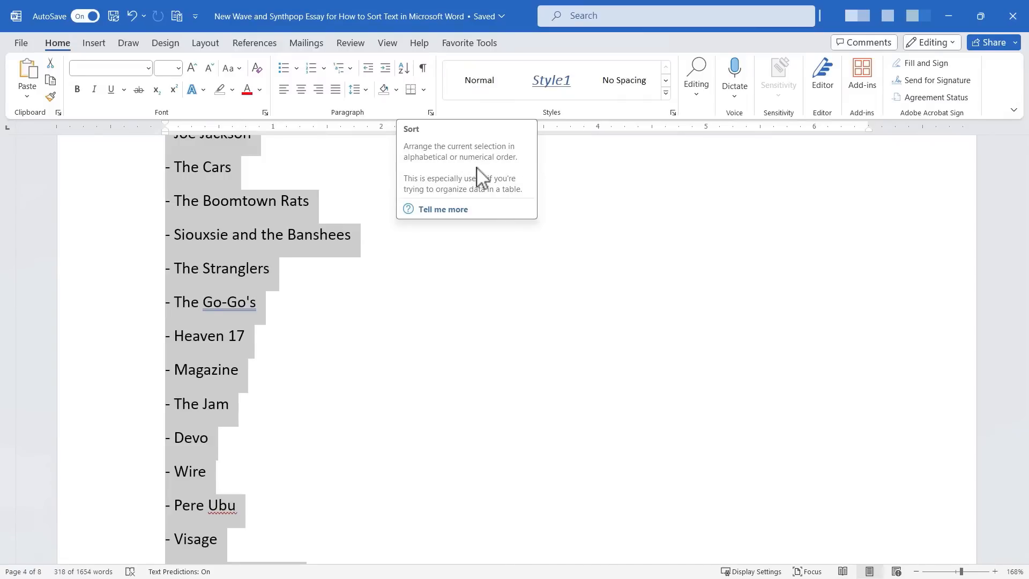
mouse_move(204, 187)
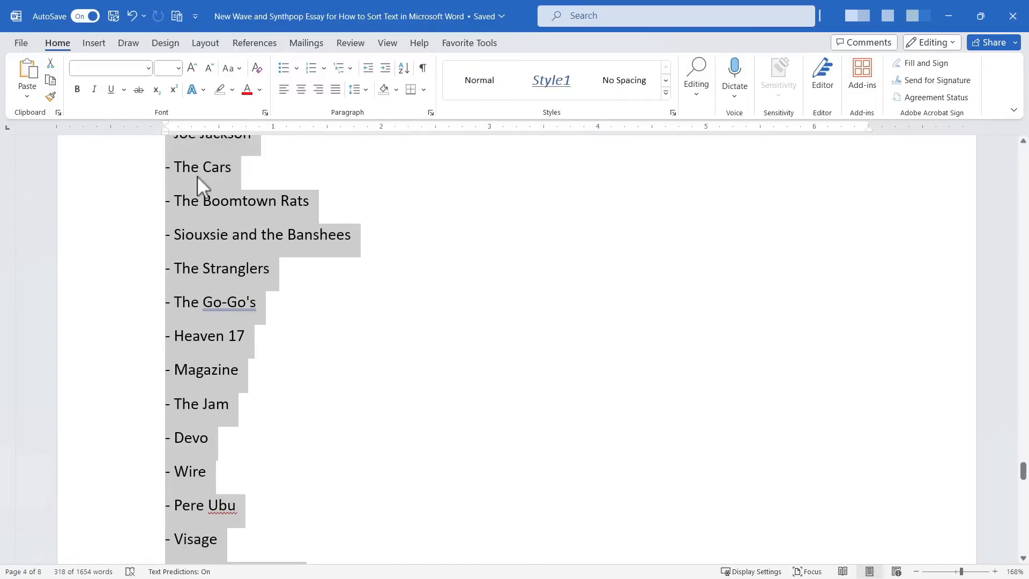
mouse_move(357, 161)
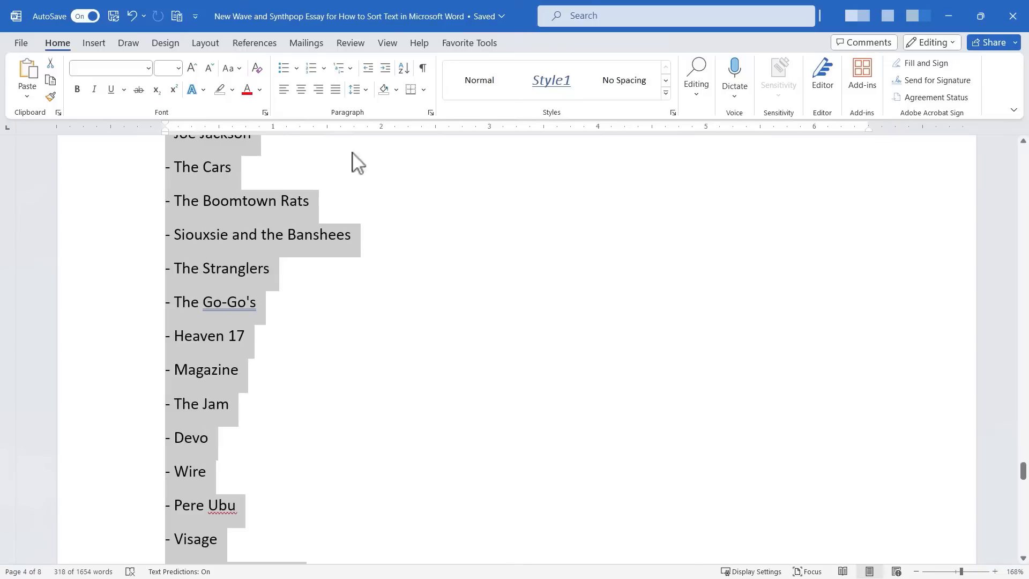
mouse_move(402, 69)
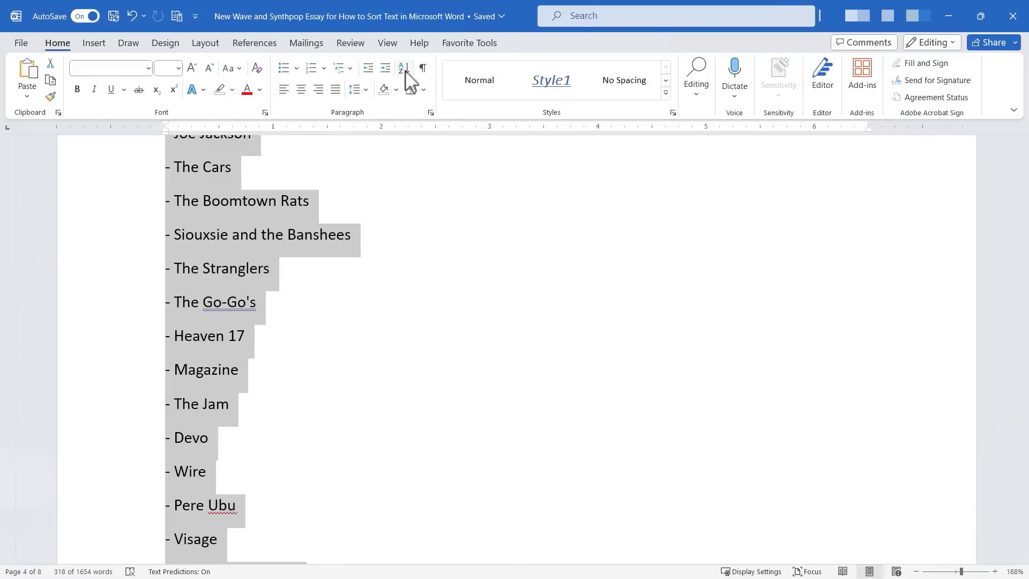
mouse_move(403, 68)
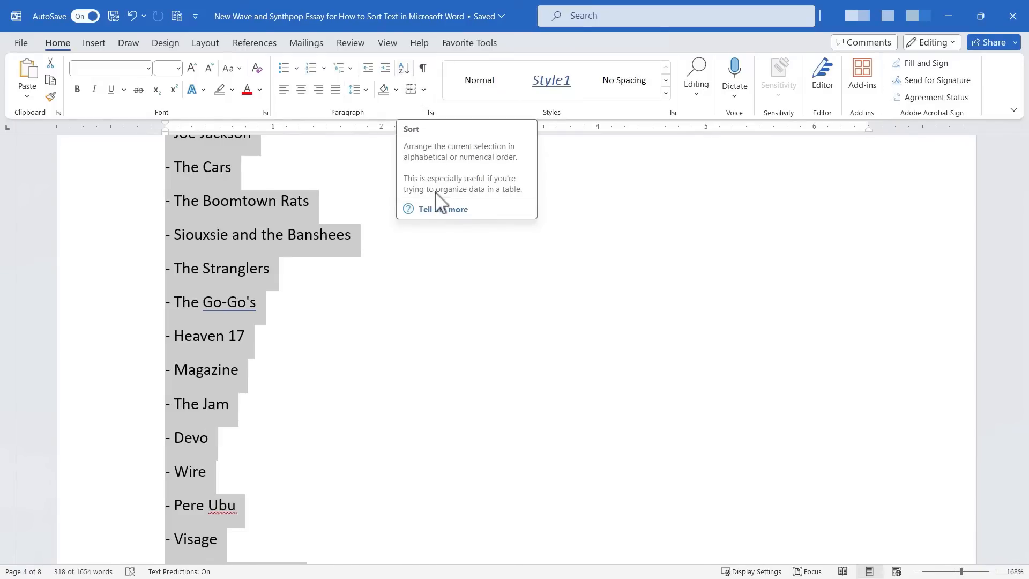
mouse_move(520, 199)
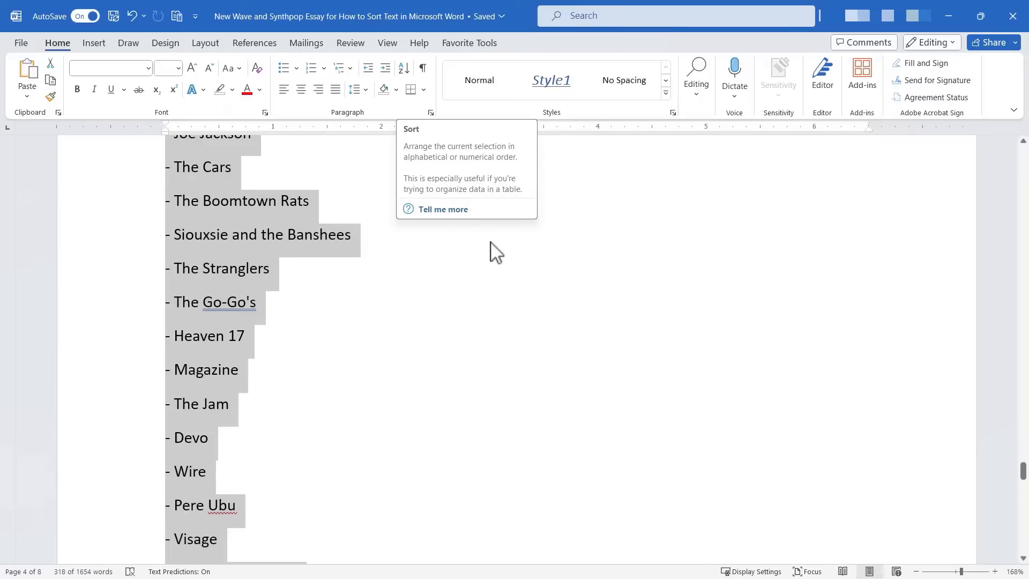
mouse_move(380, 286)
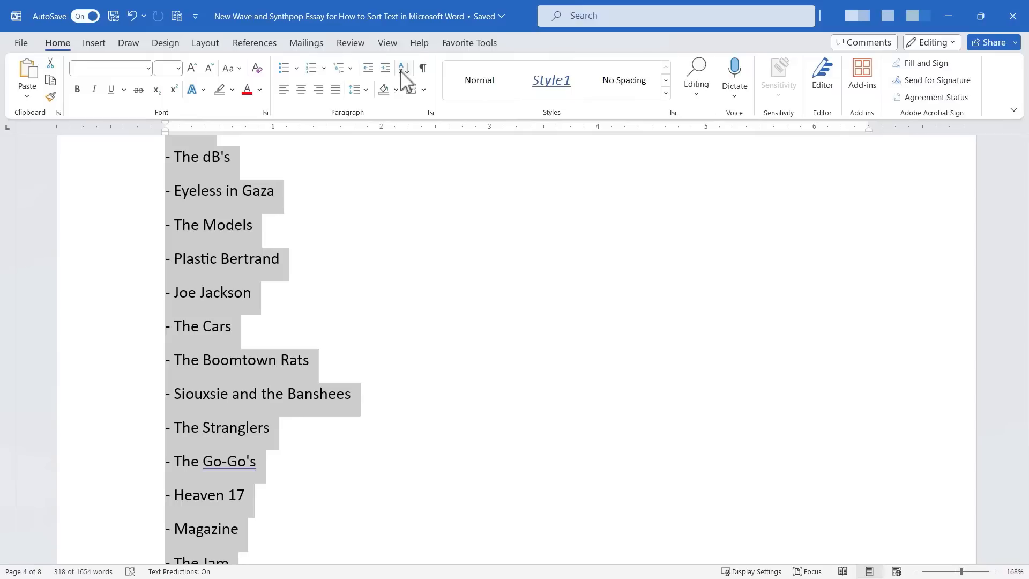
In Sort Text, keep sorting by Paragraphs as Text and settle on Ascending order.
left_click(401, 68)
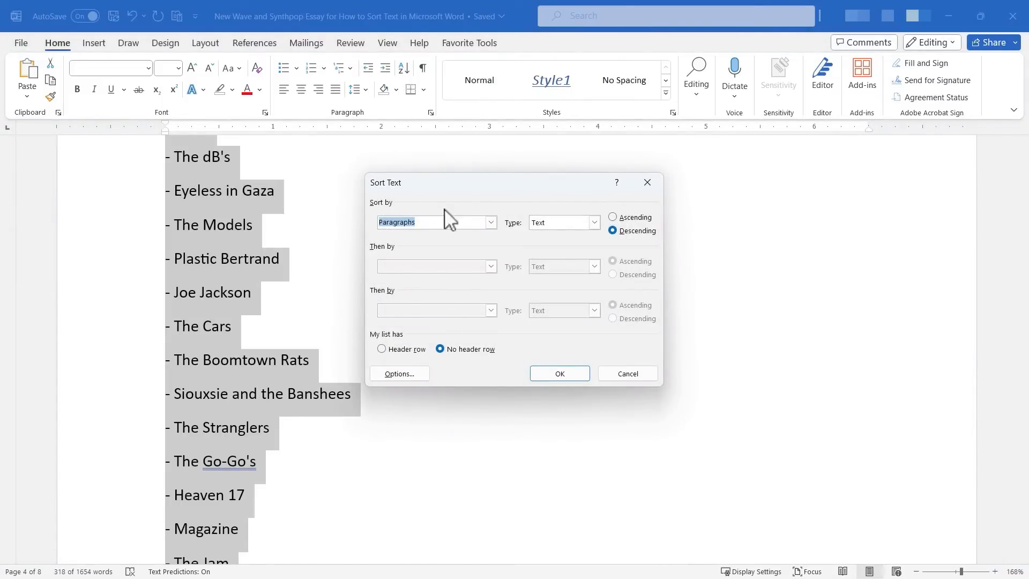
mouse_move(226, 200)
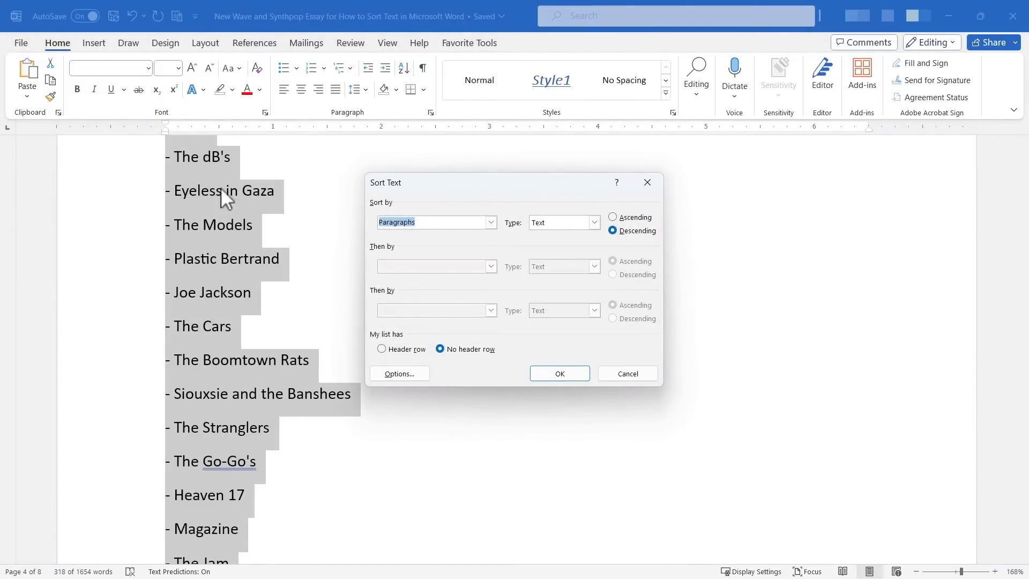
left_click(490, 222)
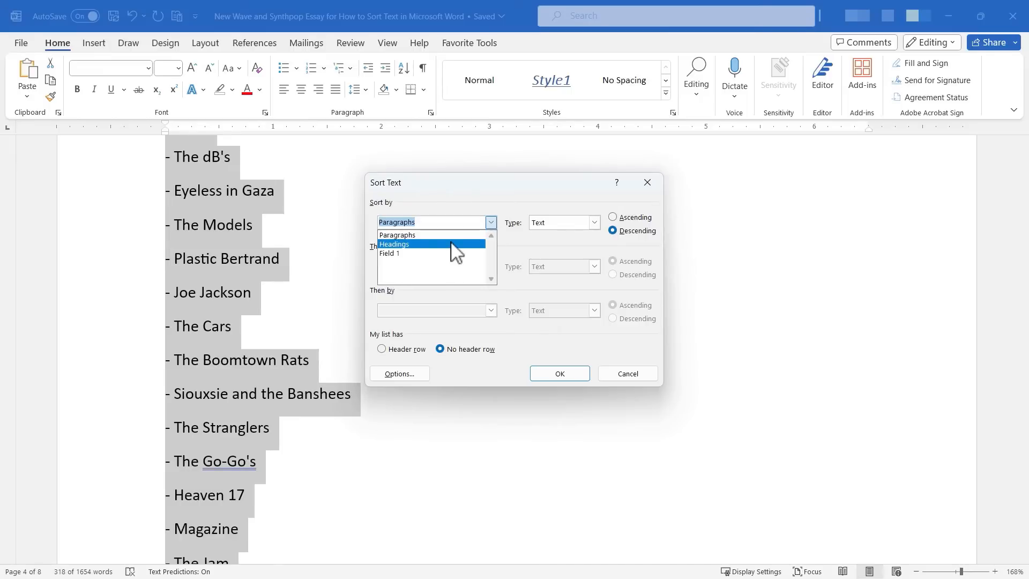
mouse_move(451, 255)
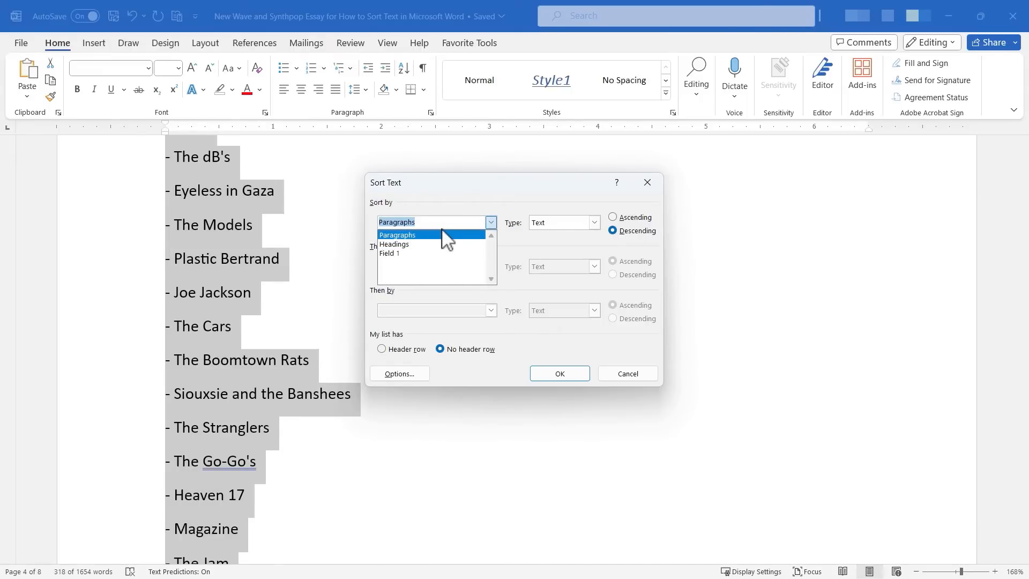
left_click(397, 234)
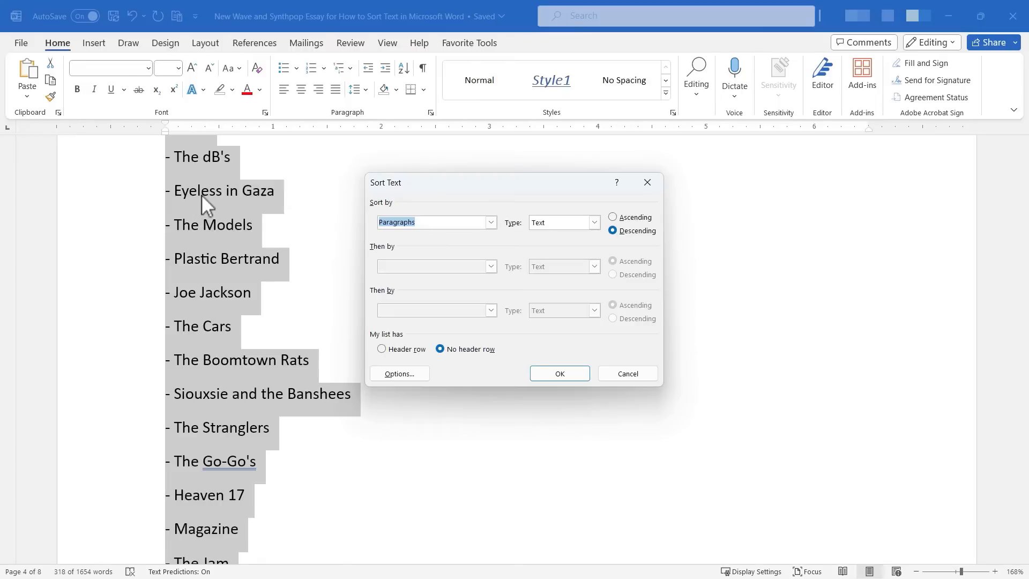
mouse_move(244, 207)
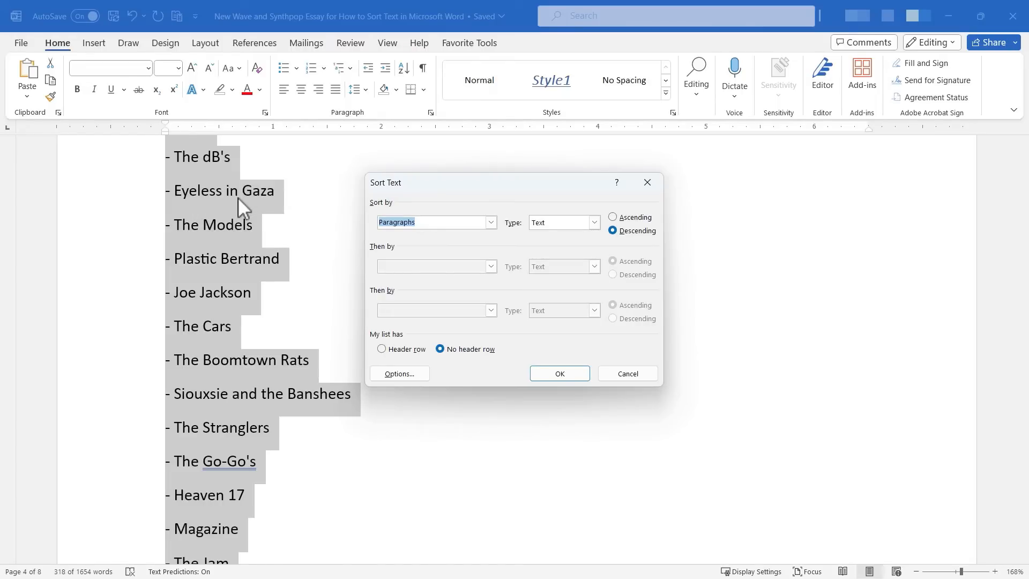
mouse_move(584, 236)
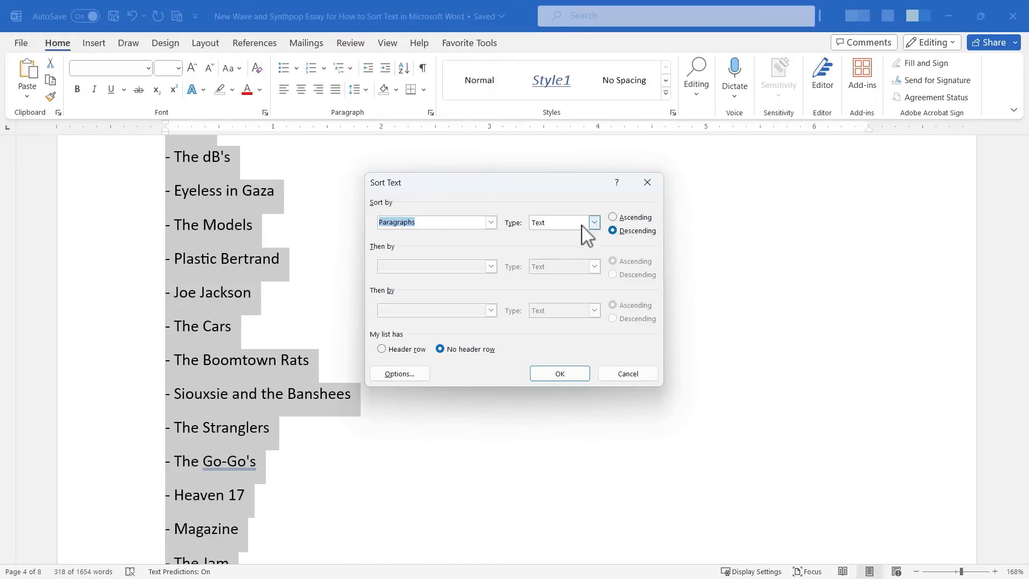
left_click(593, 222)
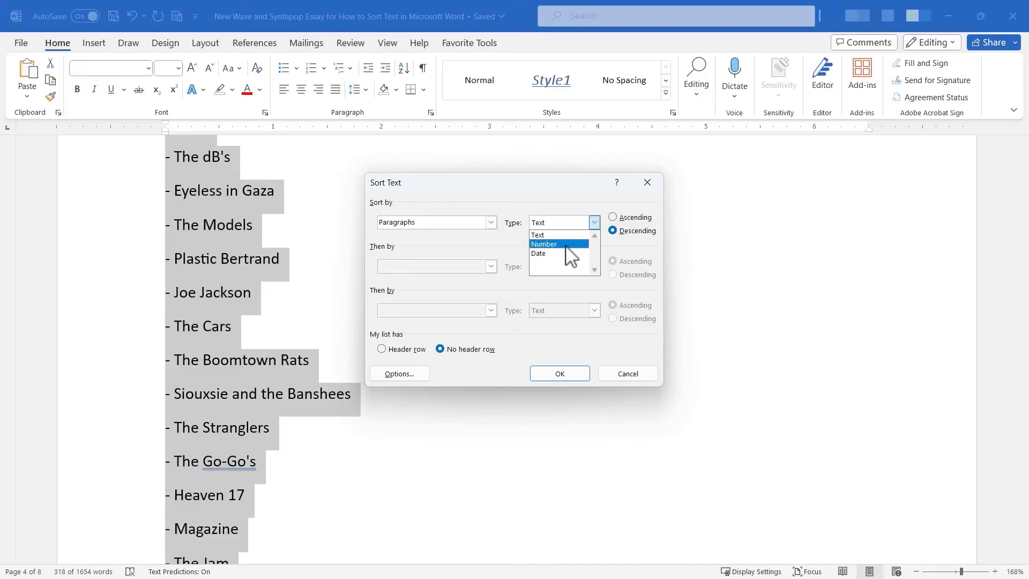
left_click(538, 254)
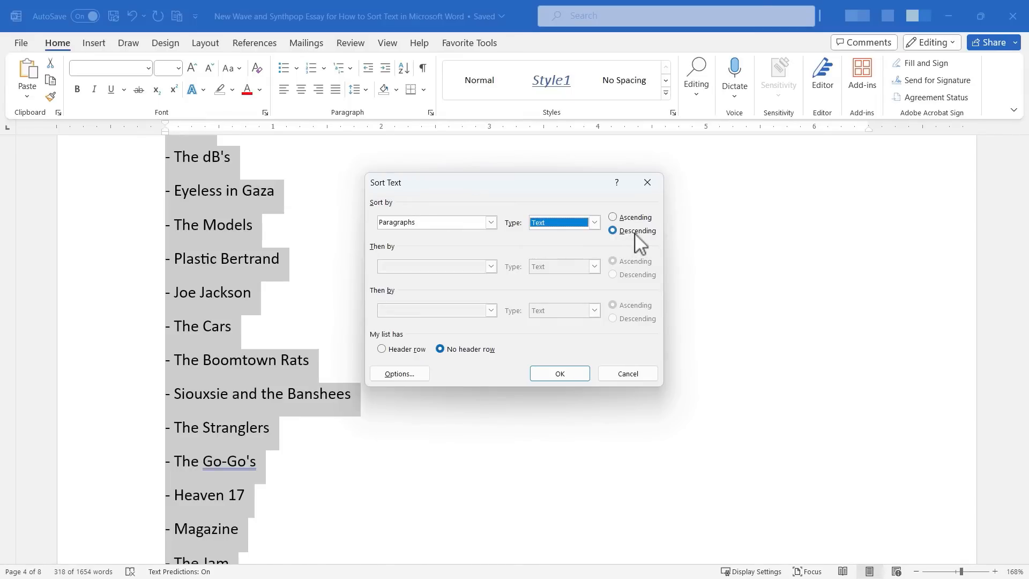
left_click(611, 217)
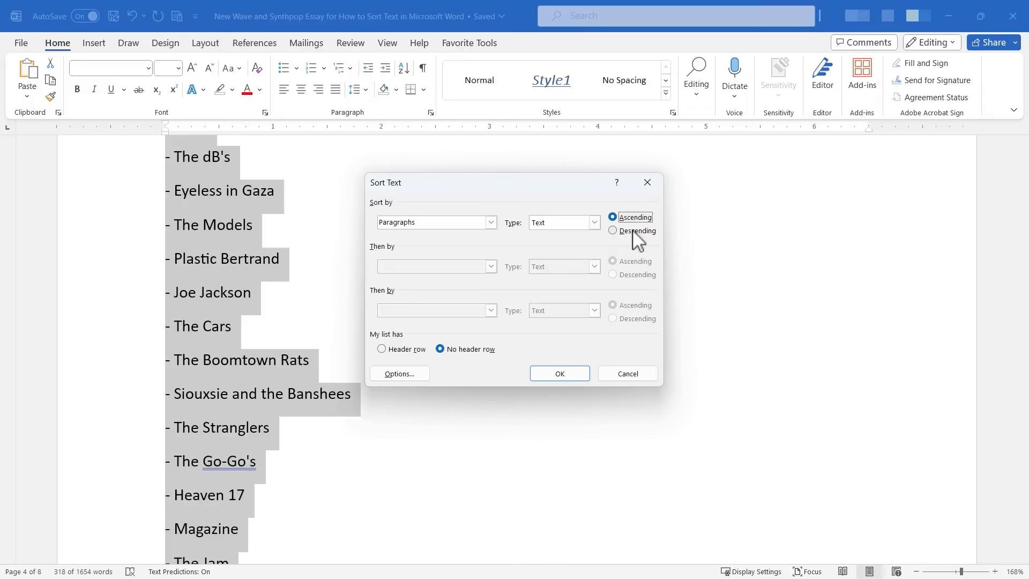
left_click(613, 231)
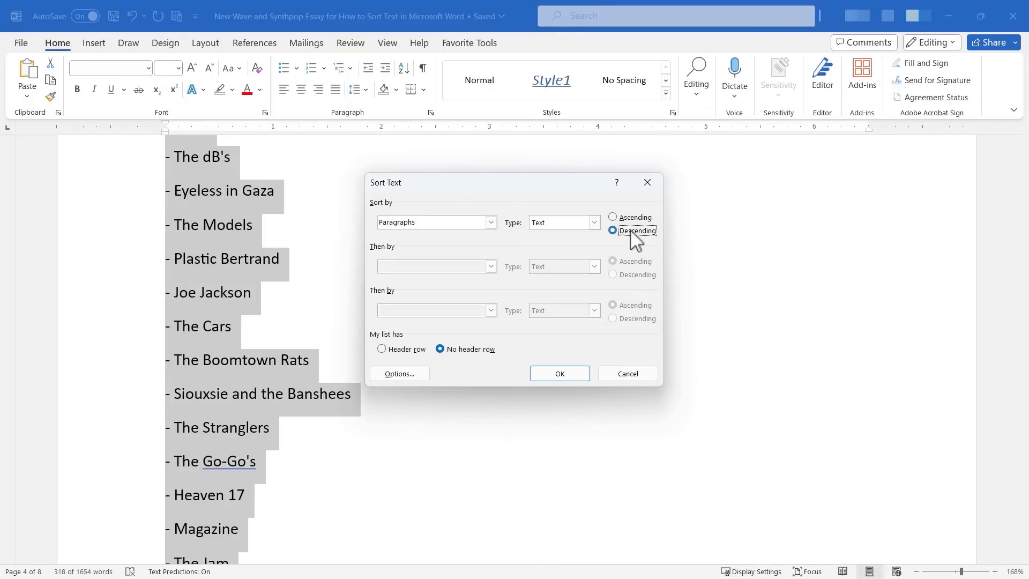
left_click(612, 217)
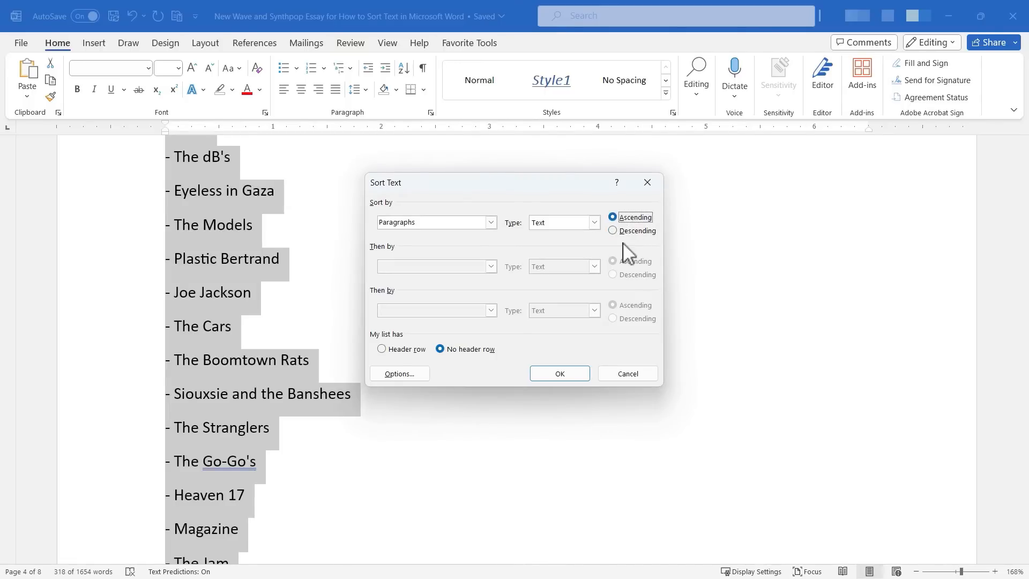
mouse_move(423, 312)
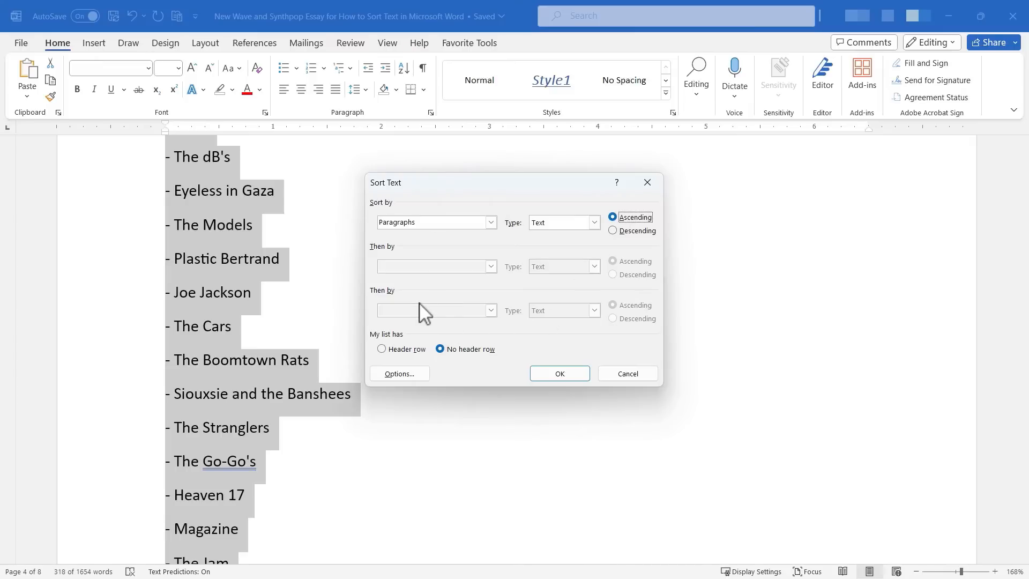
mouse_move(379, 234)
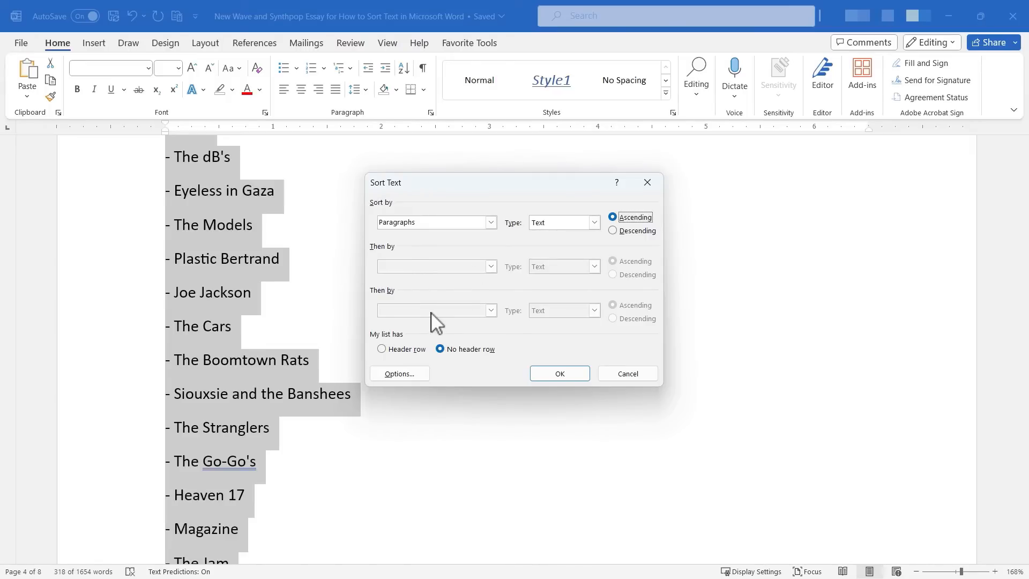
mouse_move(467, 303)
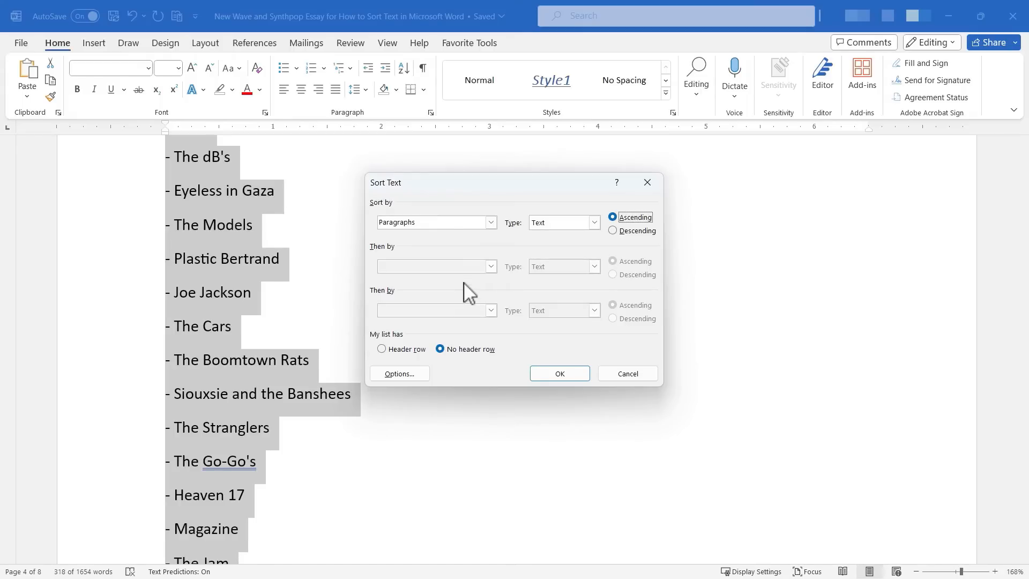
mouse_move(506, 295)
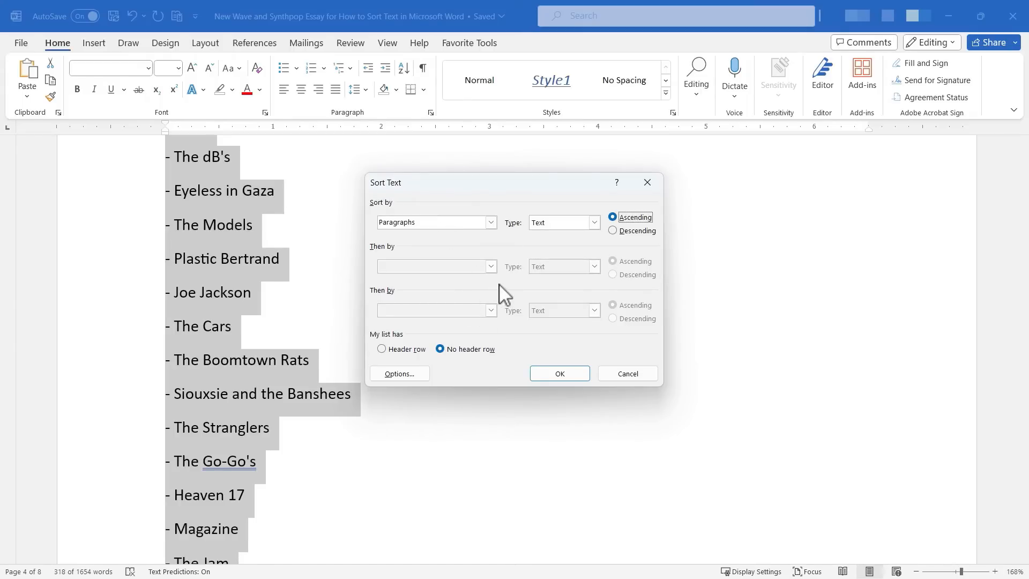
mouse_move(417, 335)
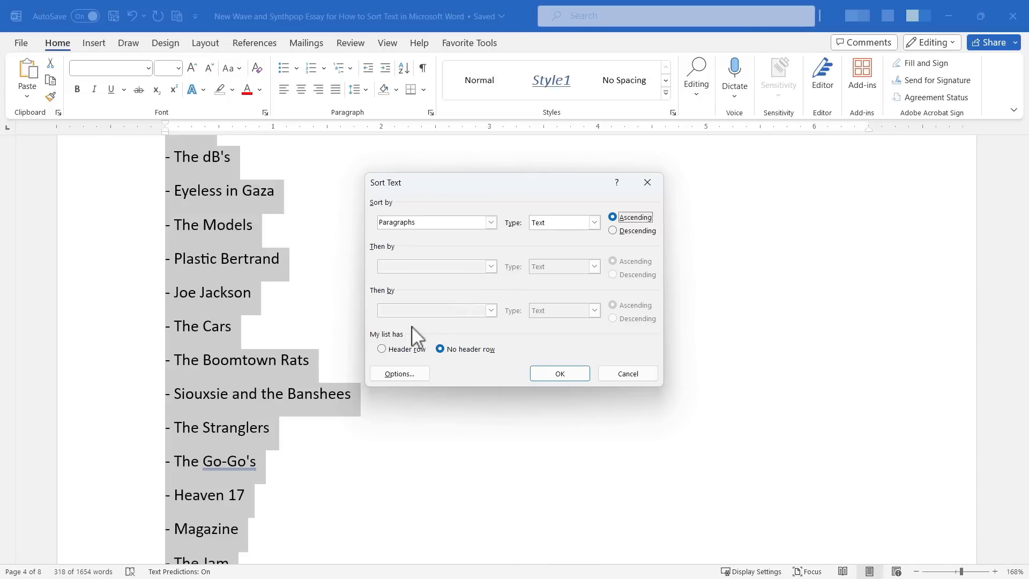
mouse_move(409, 351)
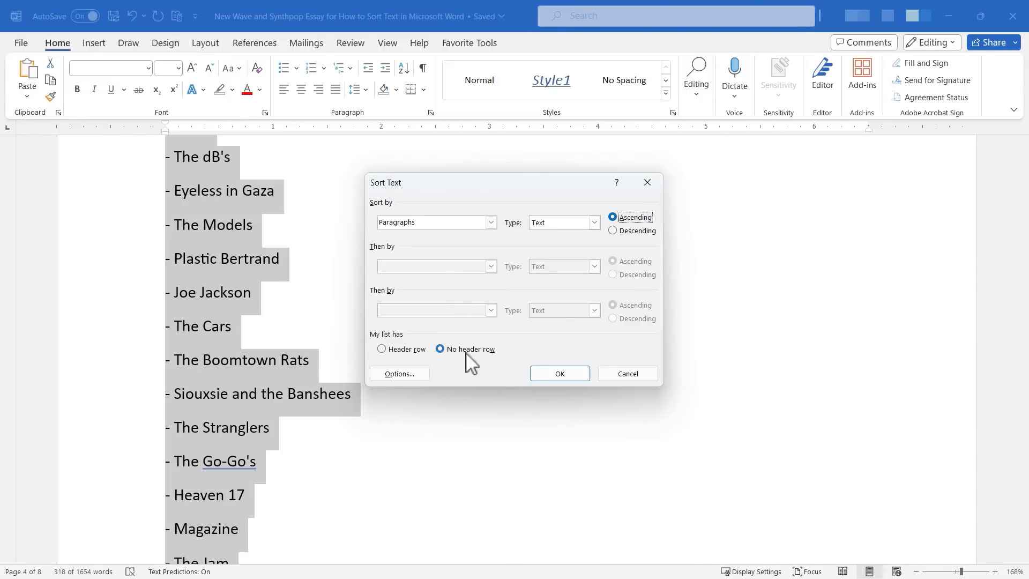
left_click(558, 373)
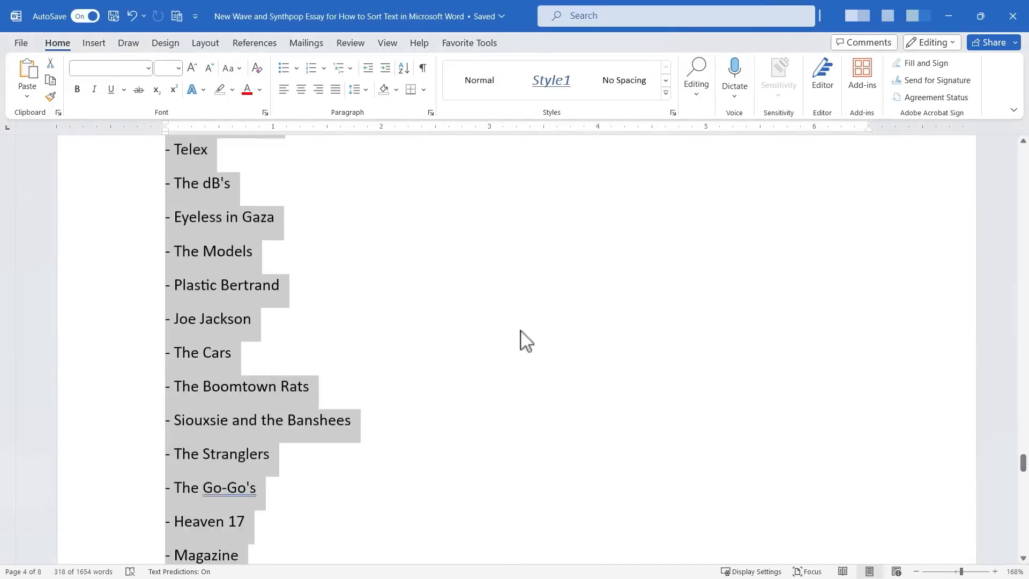
scroll("down", 3)
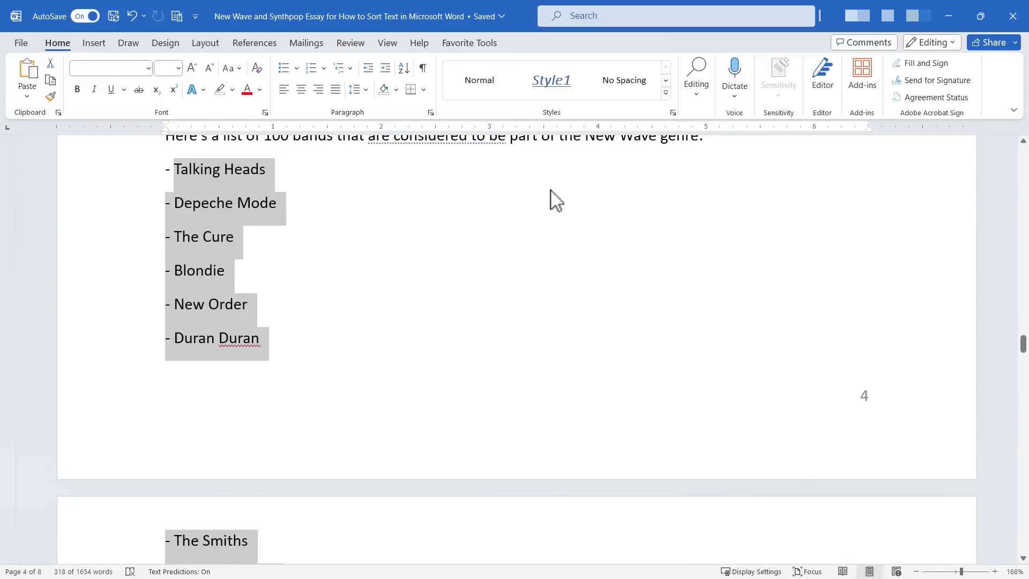
scroll("down", 3)
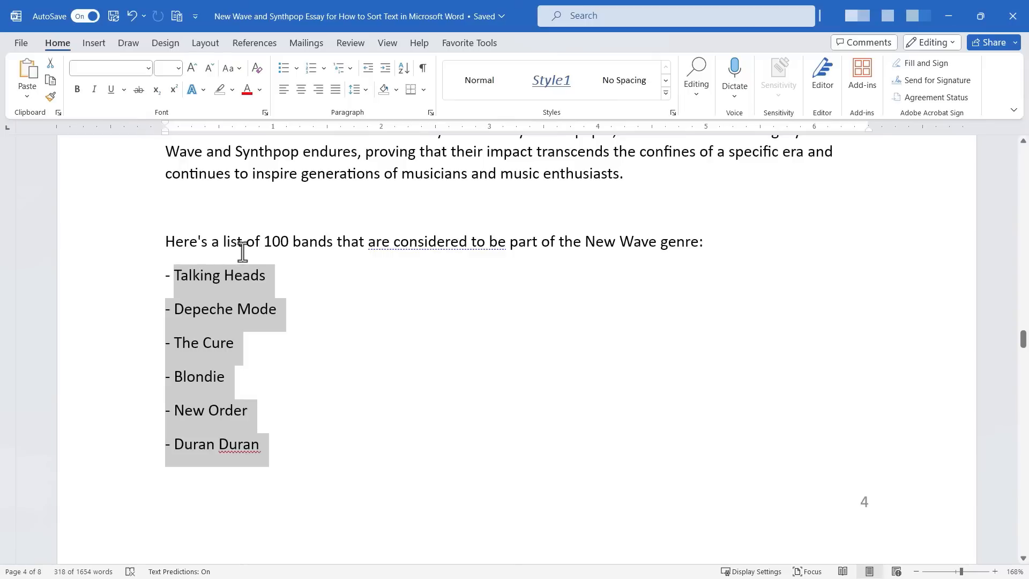
mouse_move(340, 256)
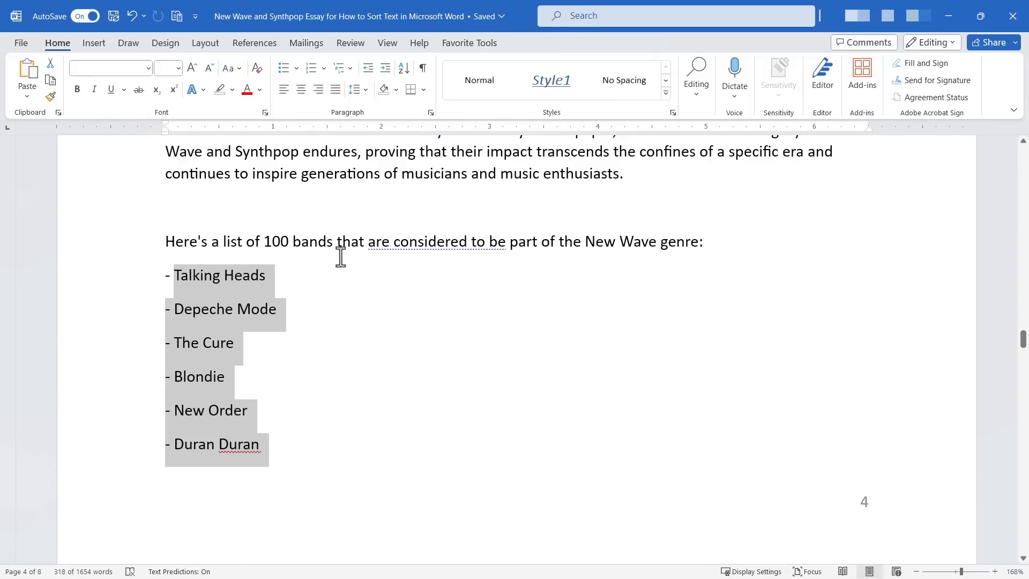
mouse_move(339, 256)
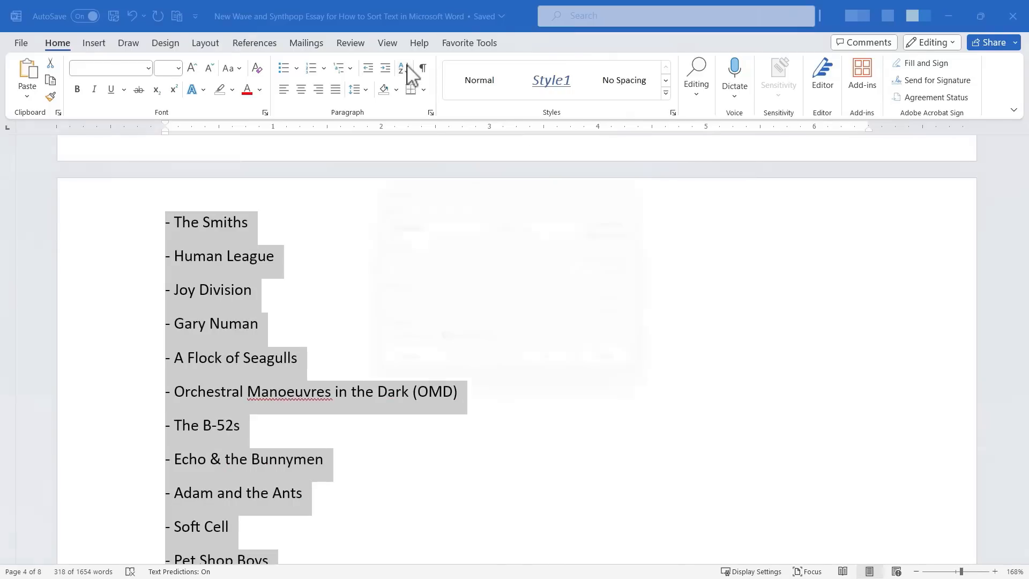
Apply an ascending paragraph sort to the band list and scroll through the sorted names.
left_click(401, 68)
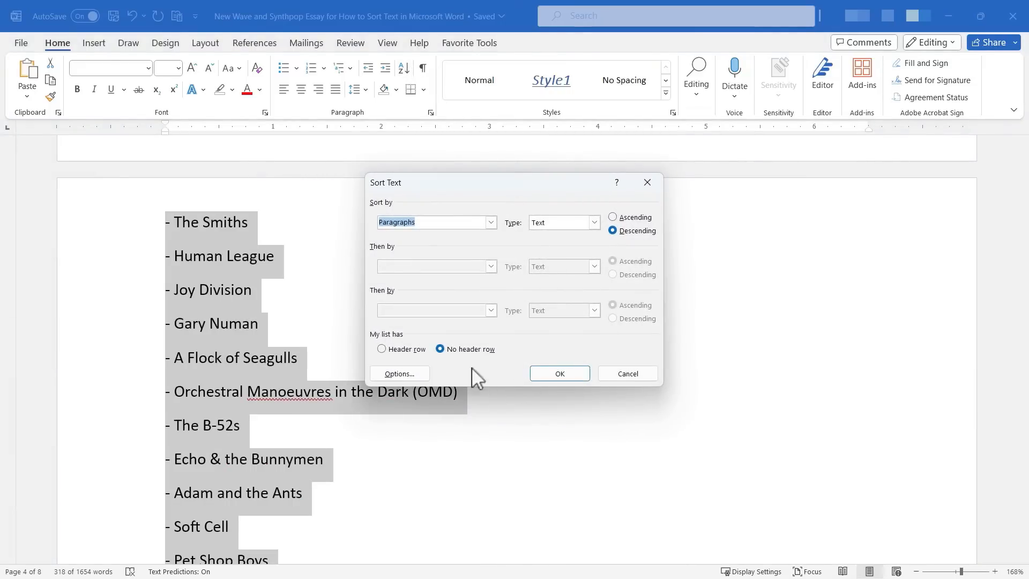
mouse_move(399, 357)
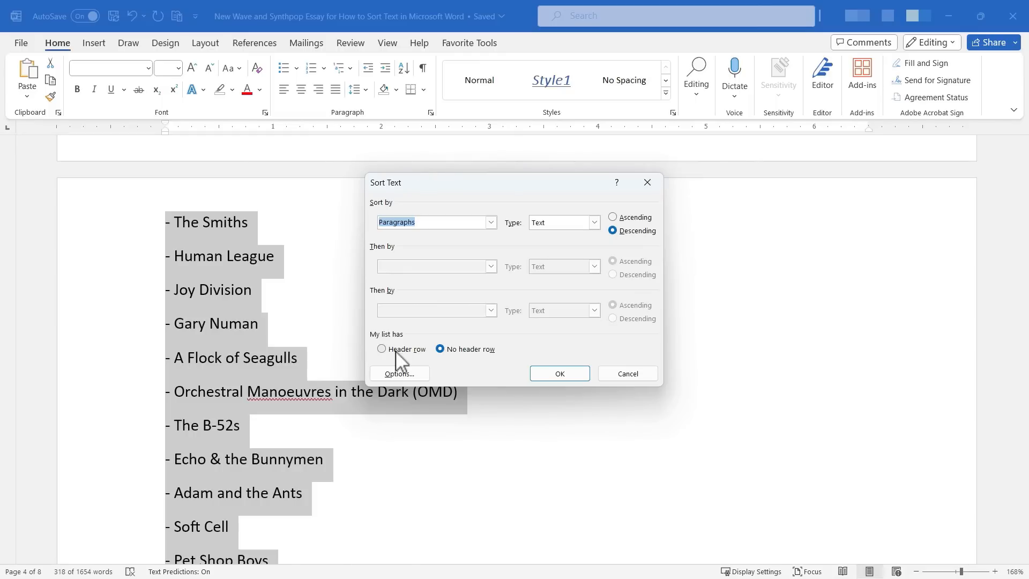
left_click(611, 216)
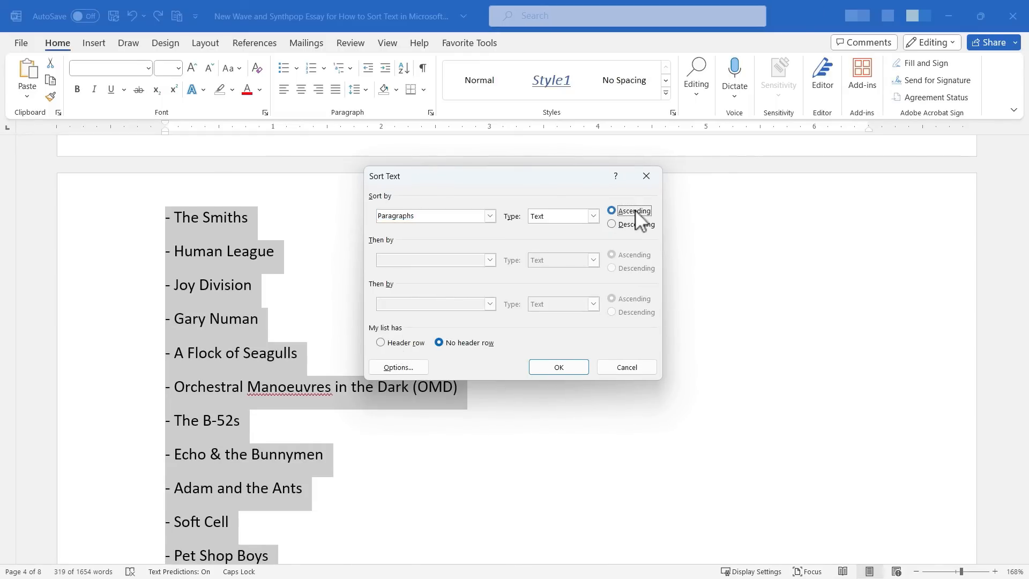
left_click(612, 210)
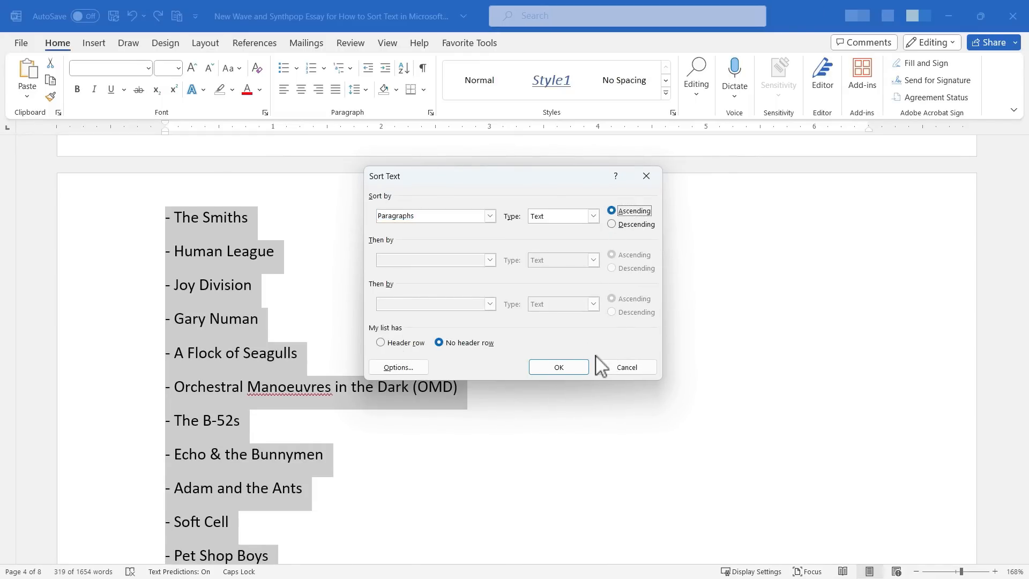
left_click(558, 373)
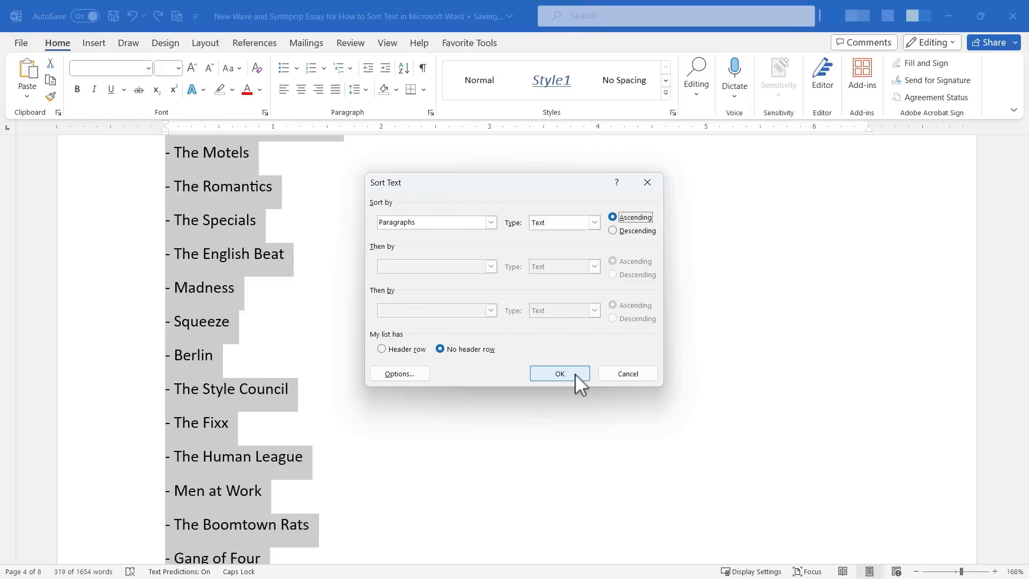
left_click(558, 373)
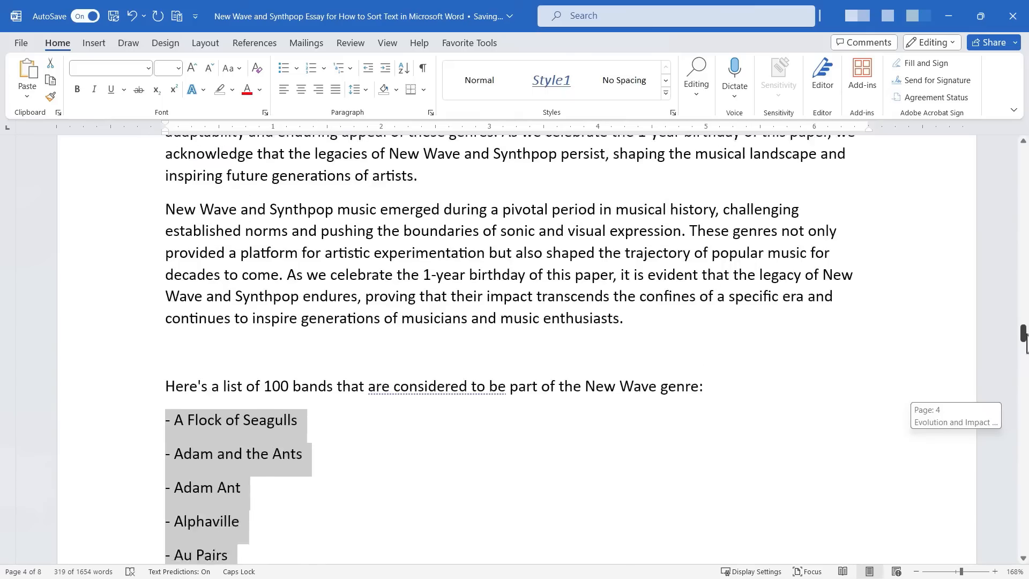
scroll("down", 3)
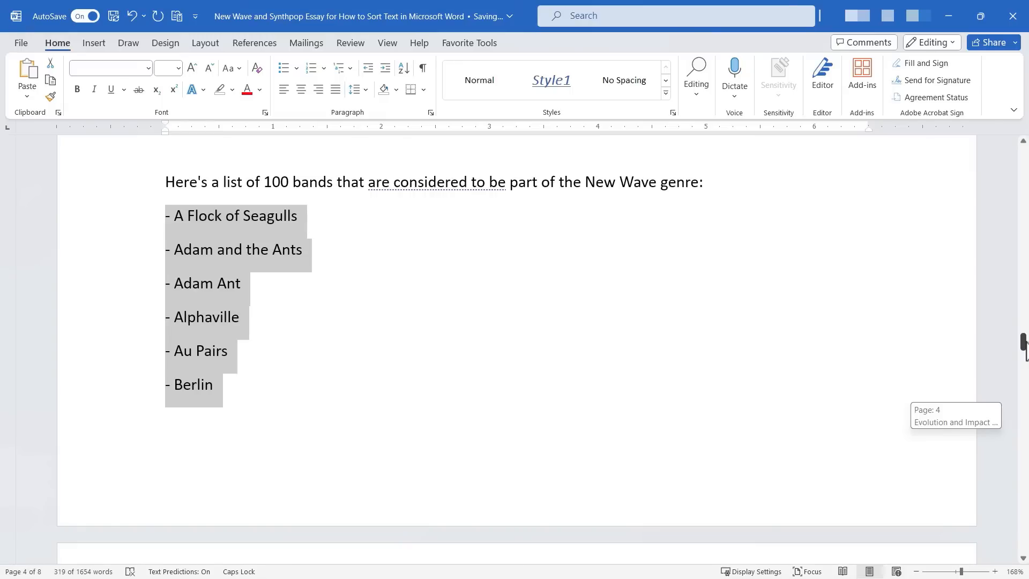
scroll("down", 3)
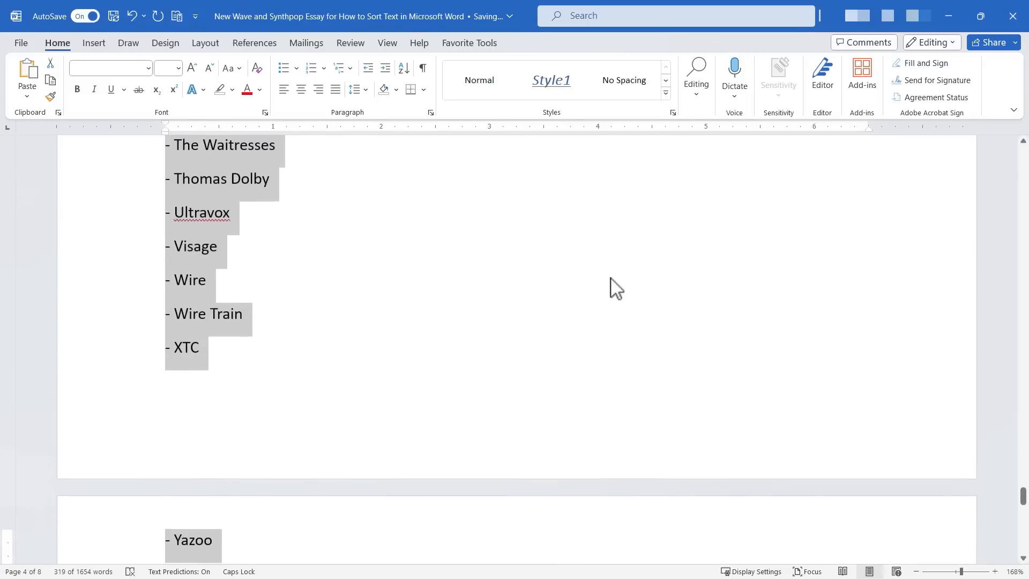
Reopen Sort Text and check Options, keeping fields separated at the hyphen.
left_click(401, 68)
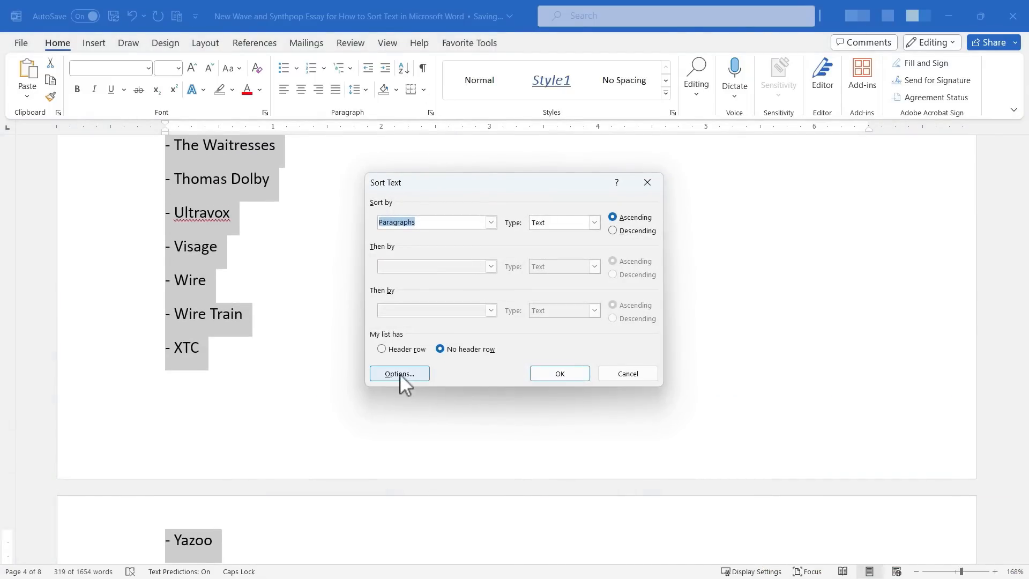
left_click(398, 373)
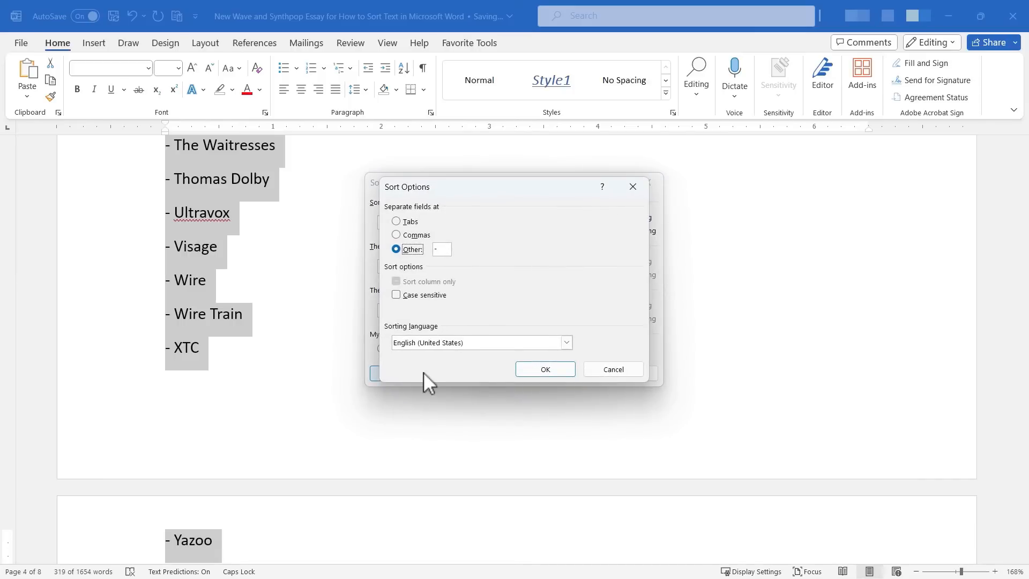
mouse_move(367, 226)
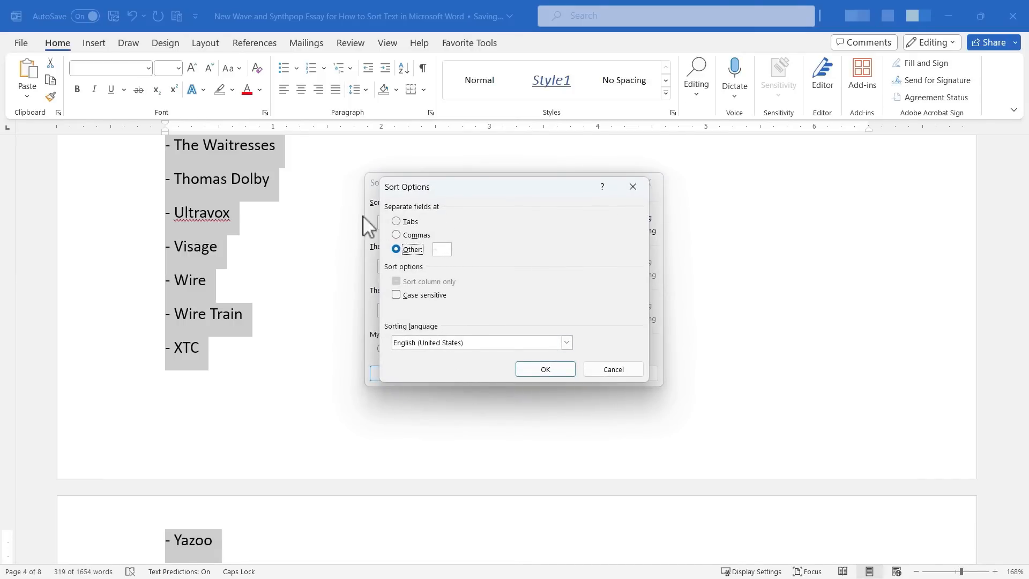
mouse_move(397, 231)
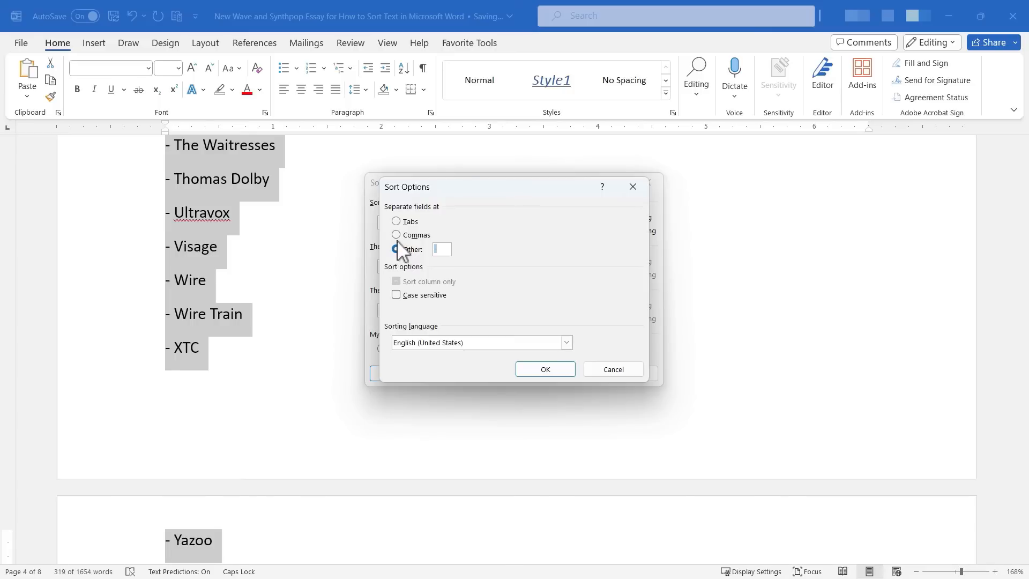
left_click(396, 248)
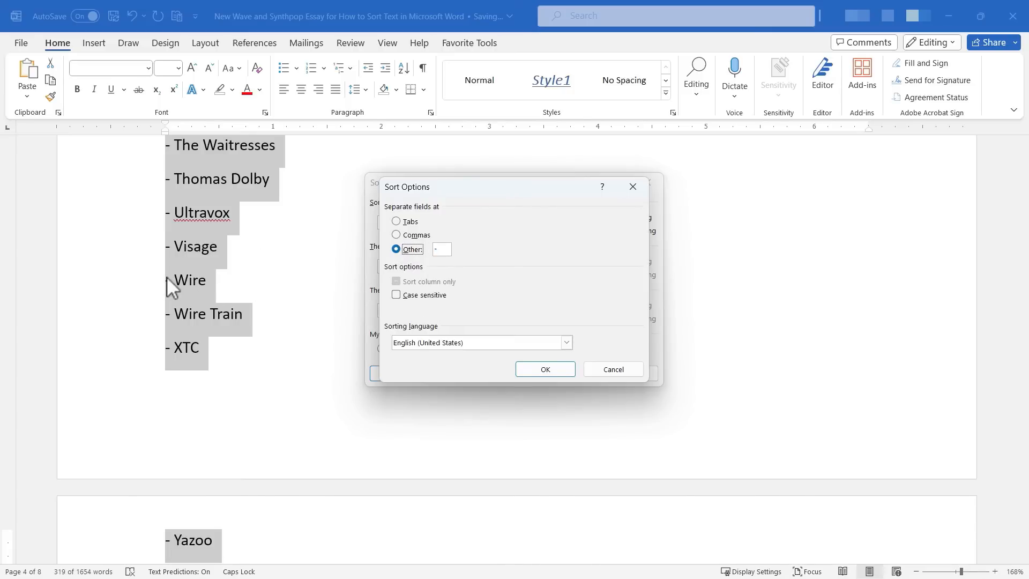
mouse_move(361, 219)
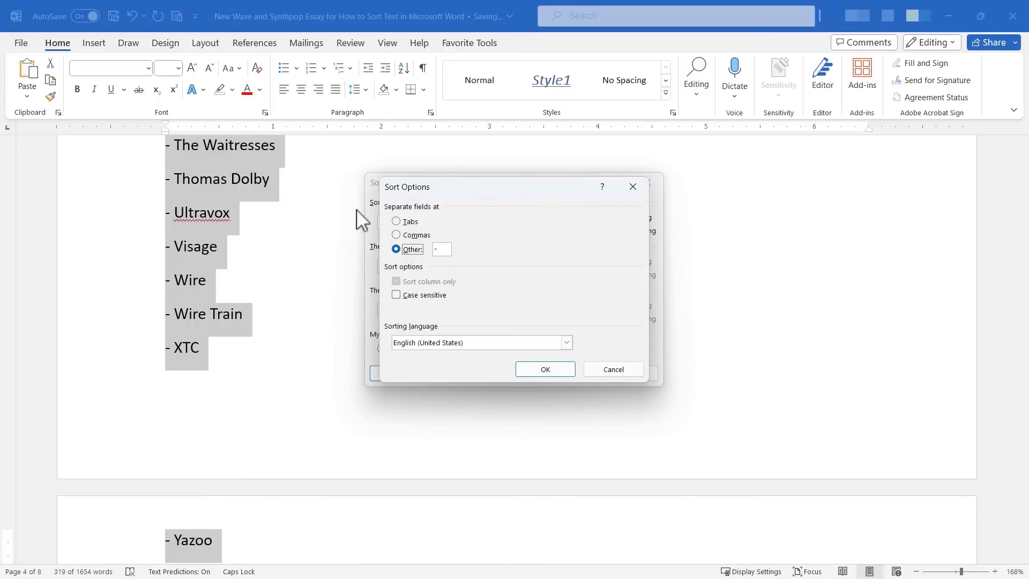
mouse_move(281, 297)
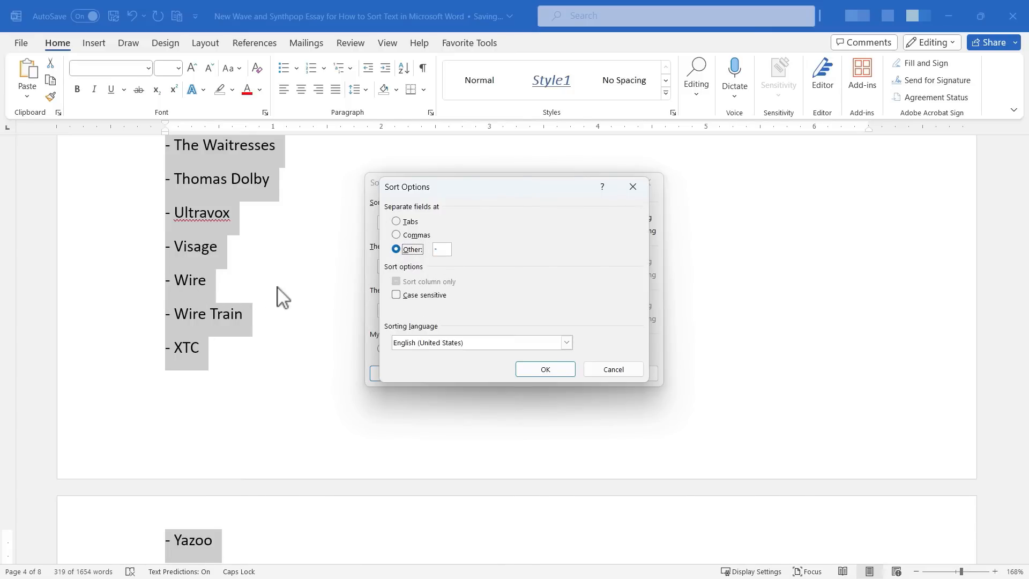
mouse_move(403, 314)
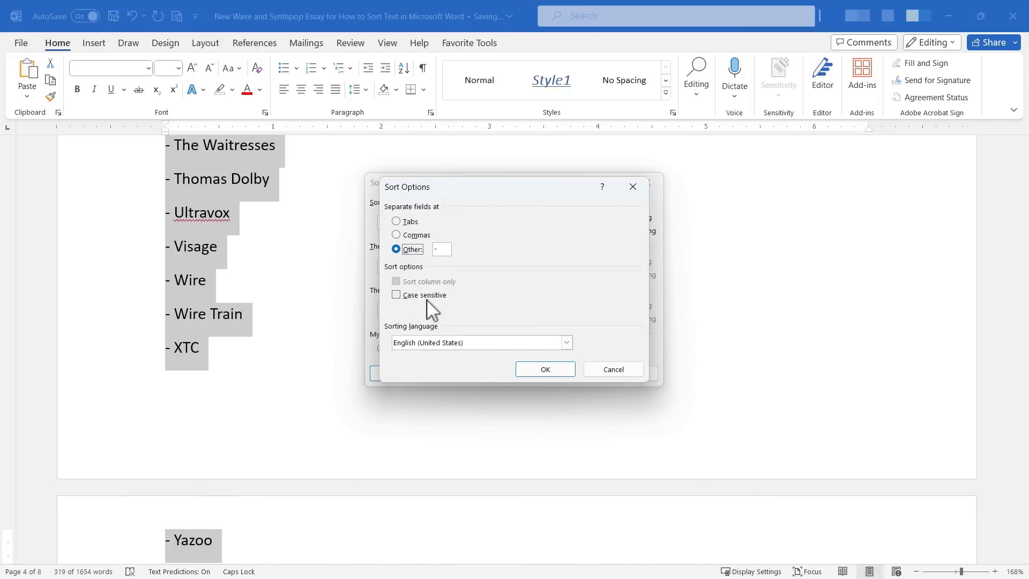
mouse_move(545, 369)
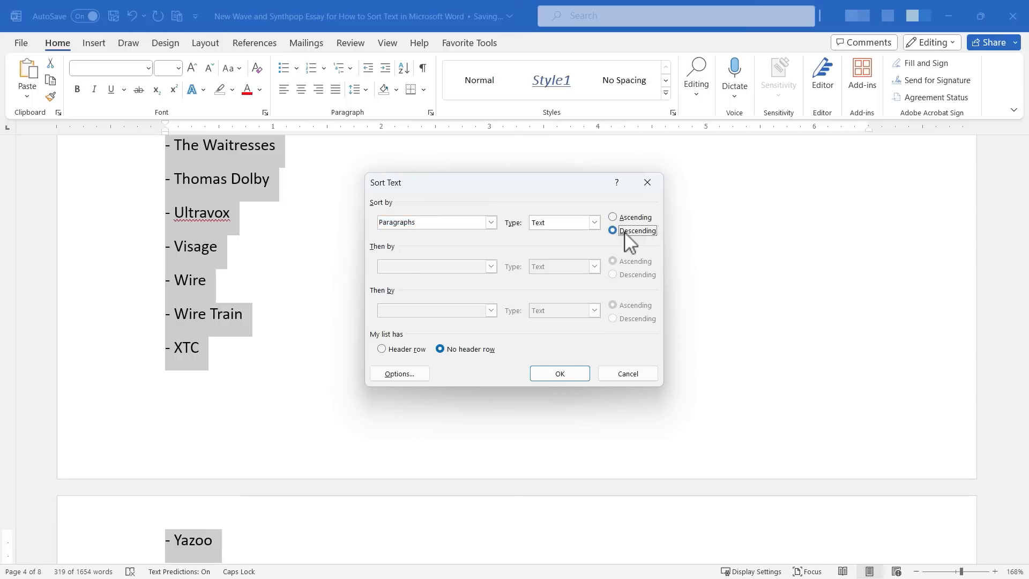
Apply the descending sort so the band list runs from Z to A.
left_click(558, 373)
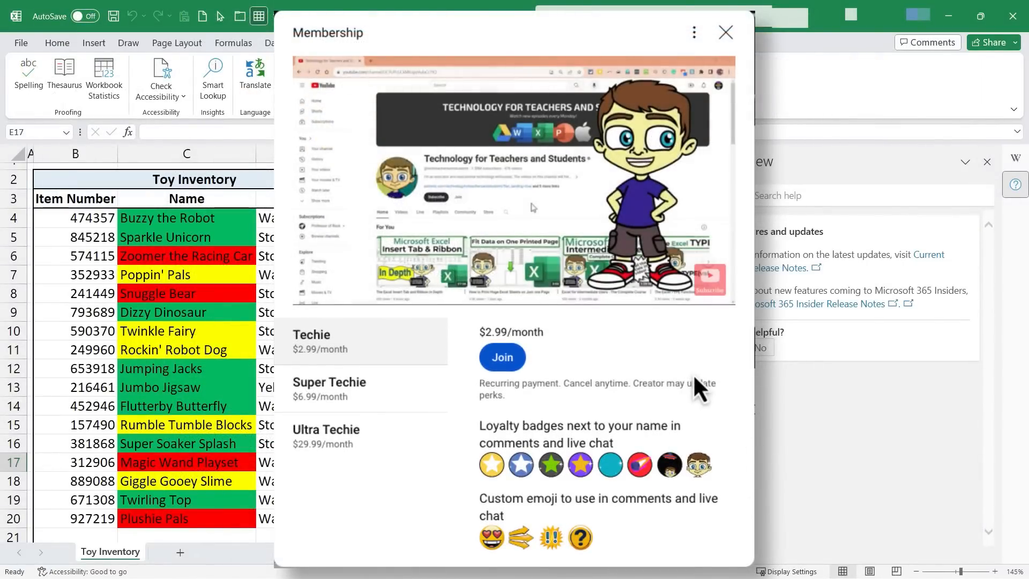
Scroll below the video and open the Super Thanks tipping options.
scroll("down", 3)
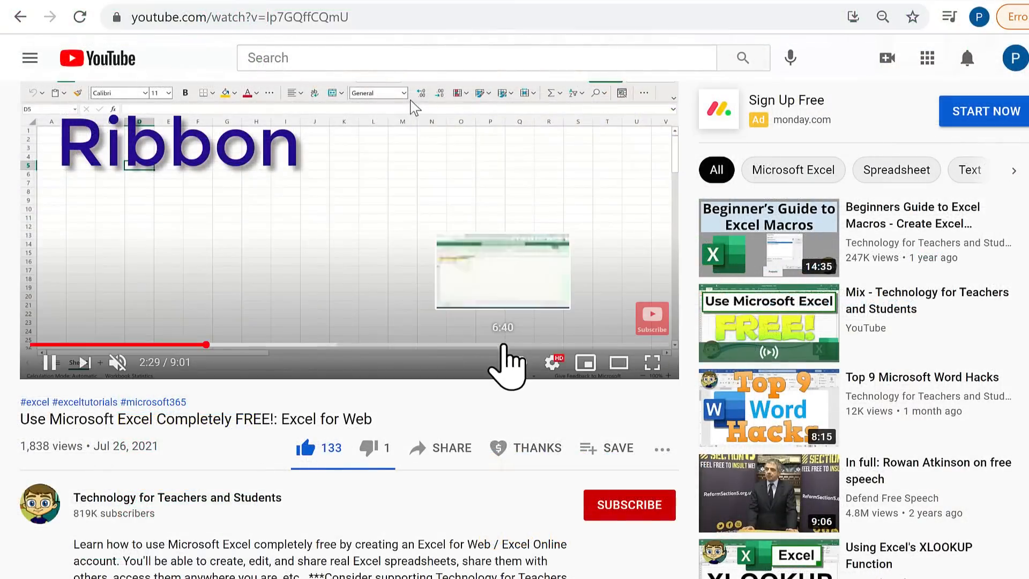
left_click(525, 448)
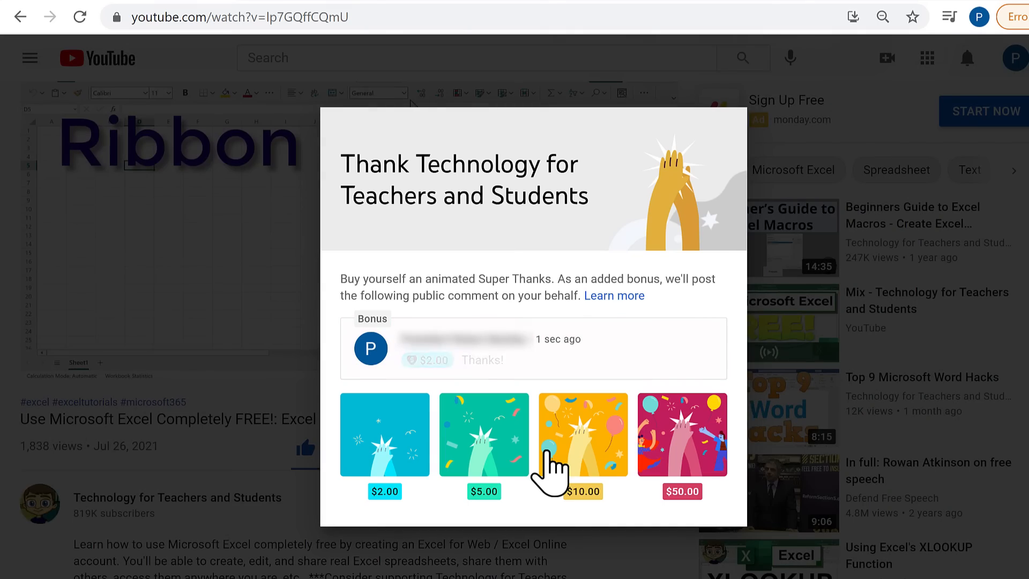